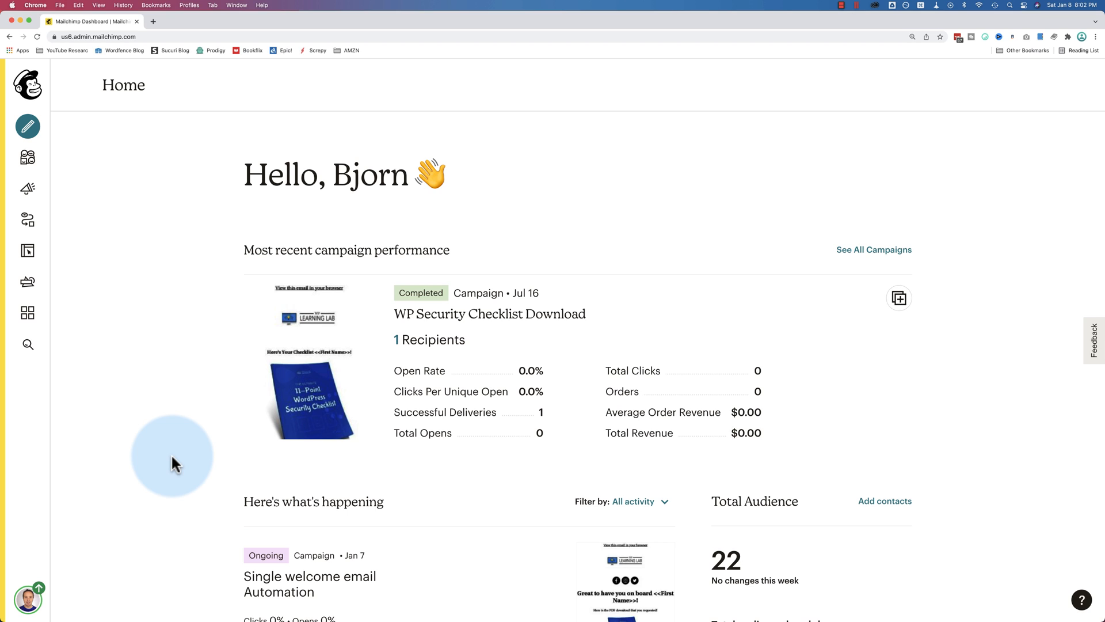
mouse_move(748, 147)
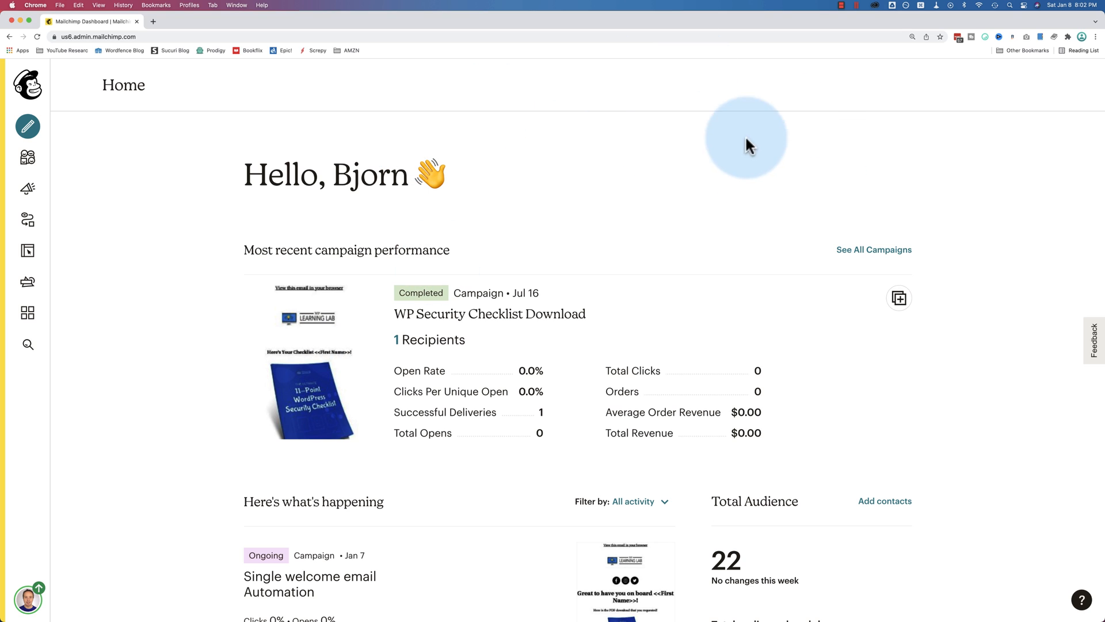
mouse_move(670, 192)
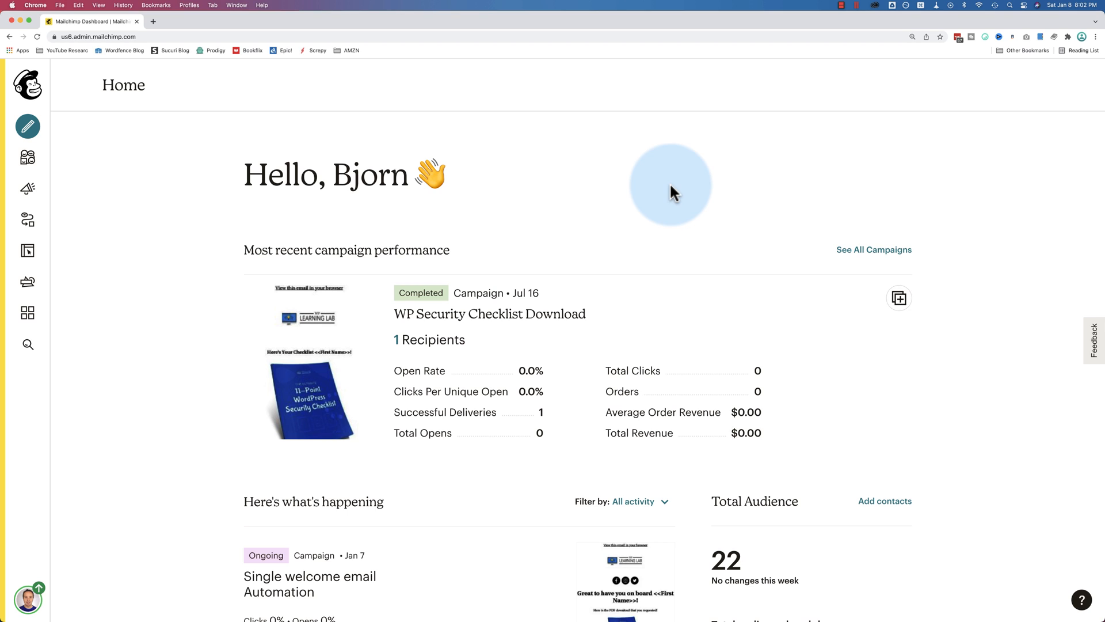
mouse_move(416, 219)
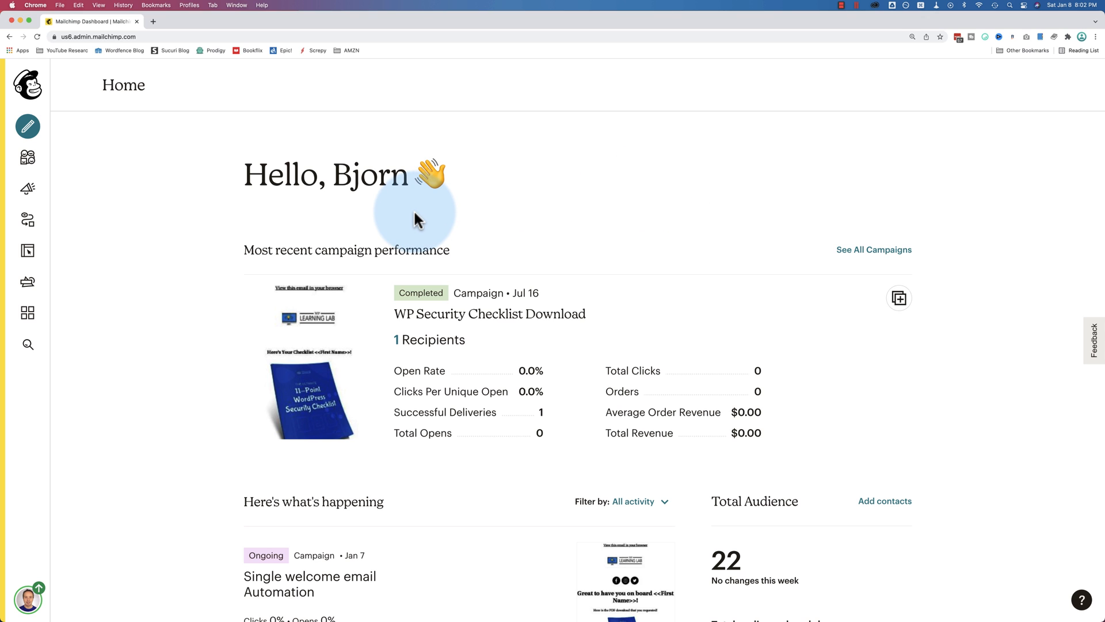
mouse_move(28, 158)
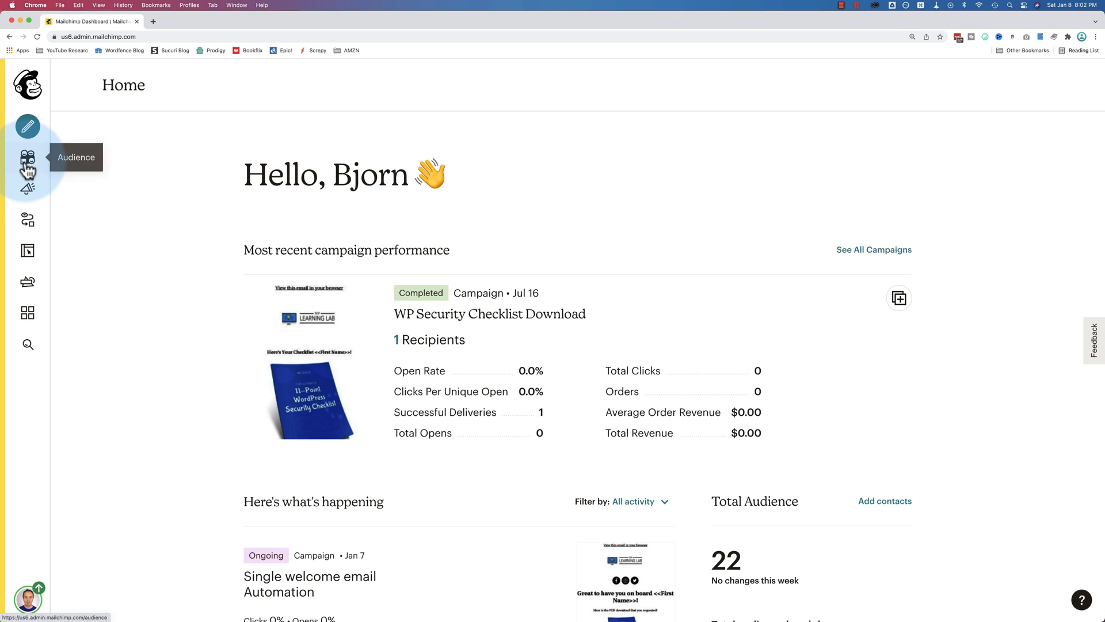
Step: Go to the WPLearningLab Audience dashboard with 22 contacts and 21 subscribers
left_click(28, 158)
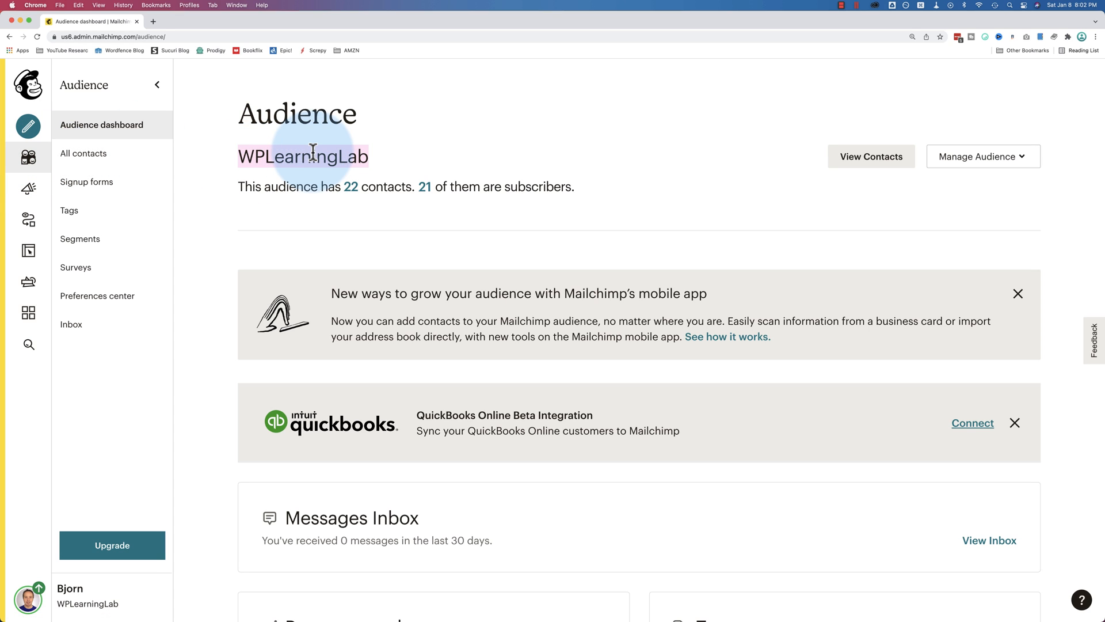
mouse_move(422, 155)
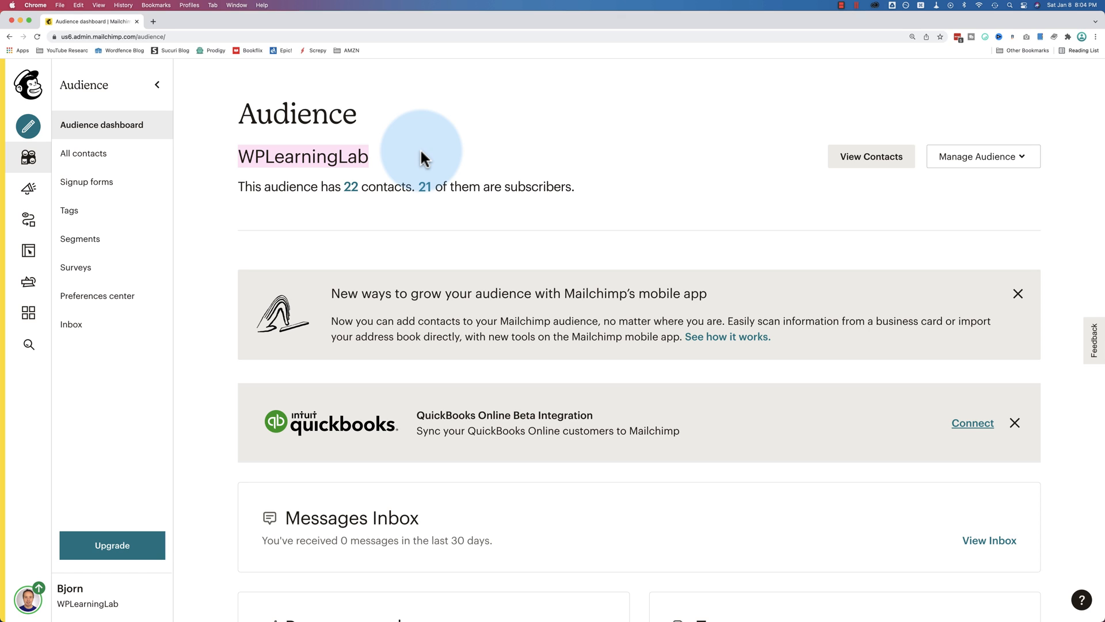
mouse_move(951, 161)
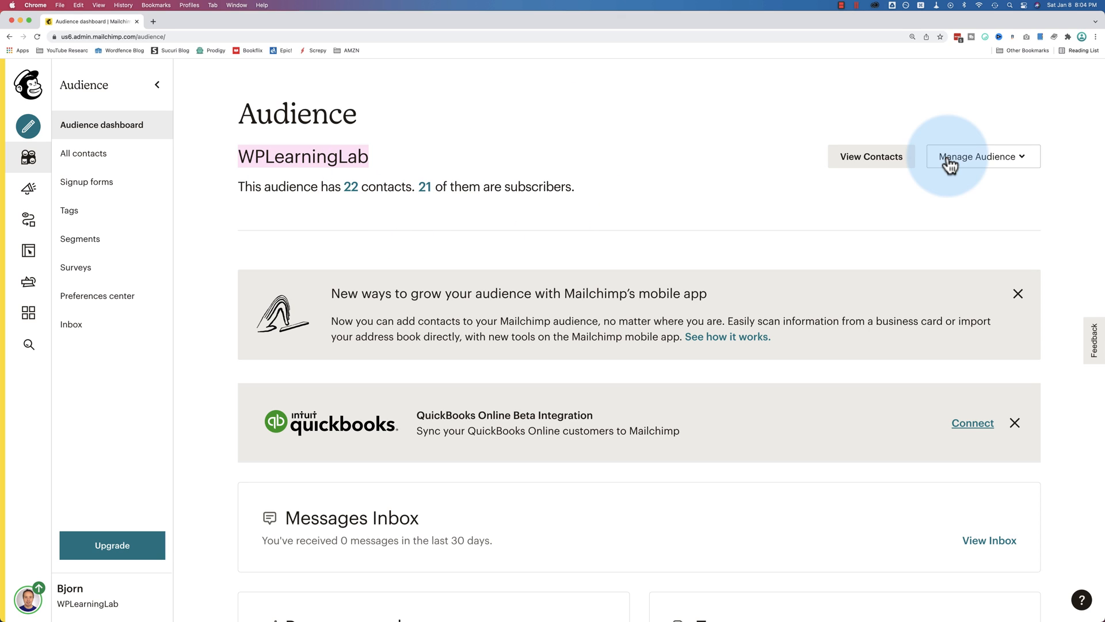
Step: Expand the Manage Audience menu with add subscriber and import contacts options
left_click(978, 157)
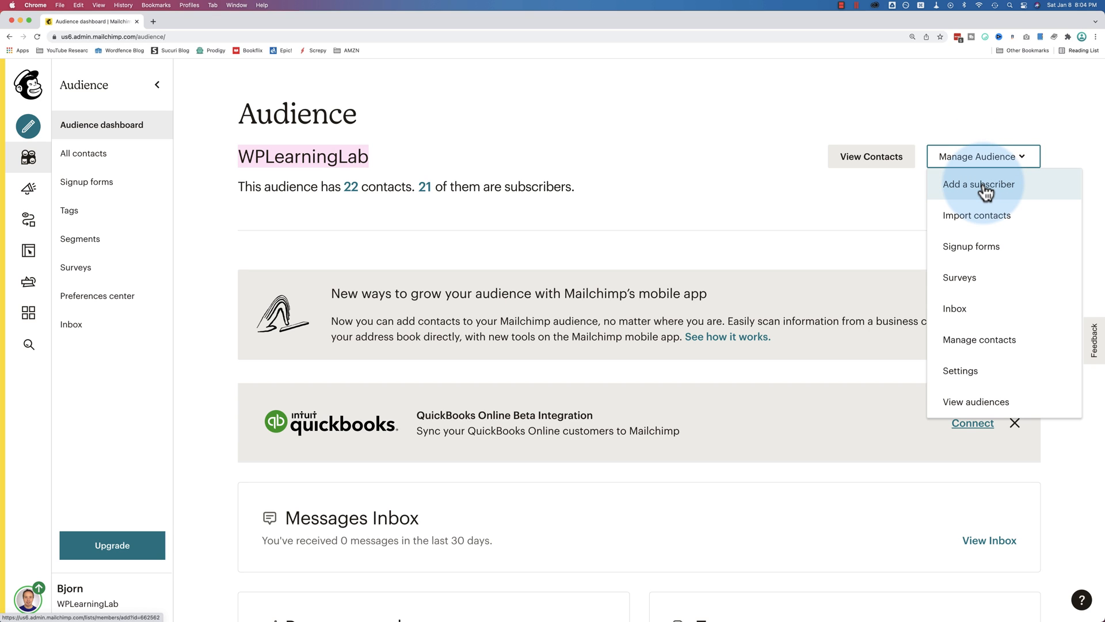
mouse_move(986, 219)
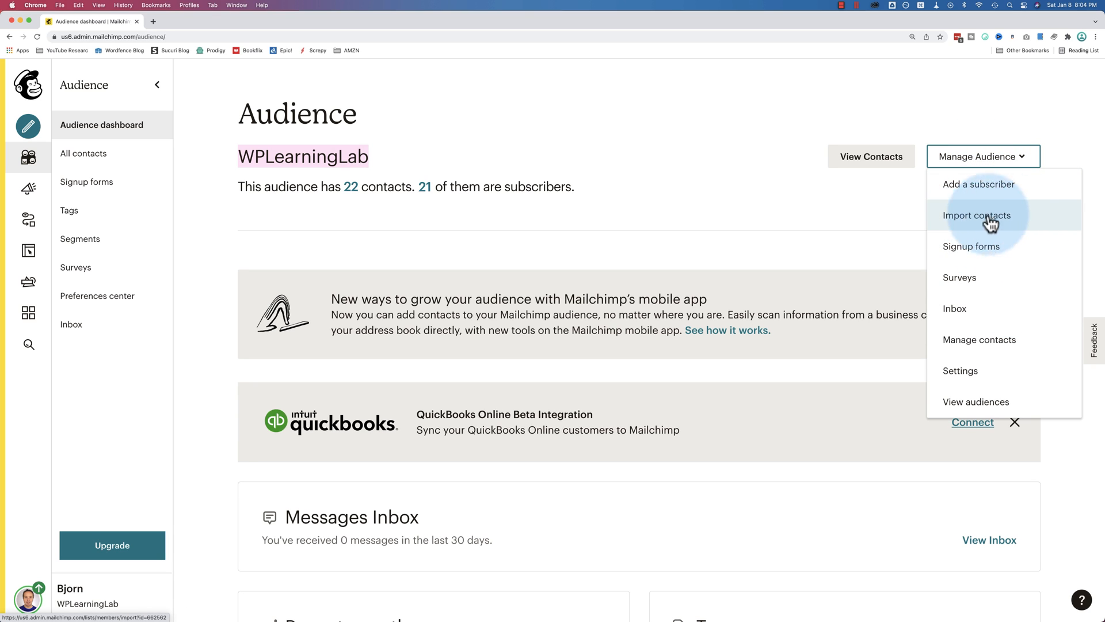
mouse_move(958, 278)
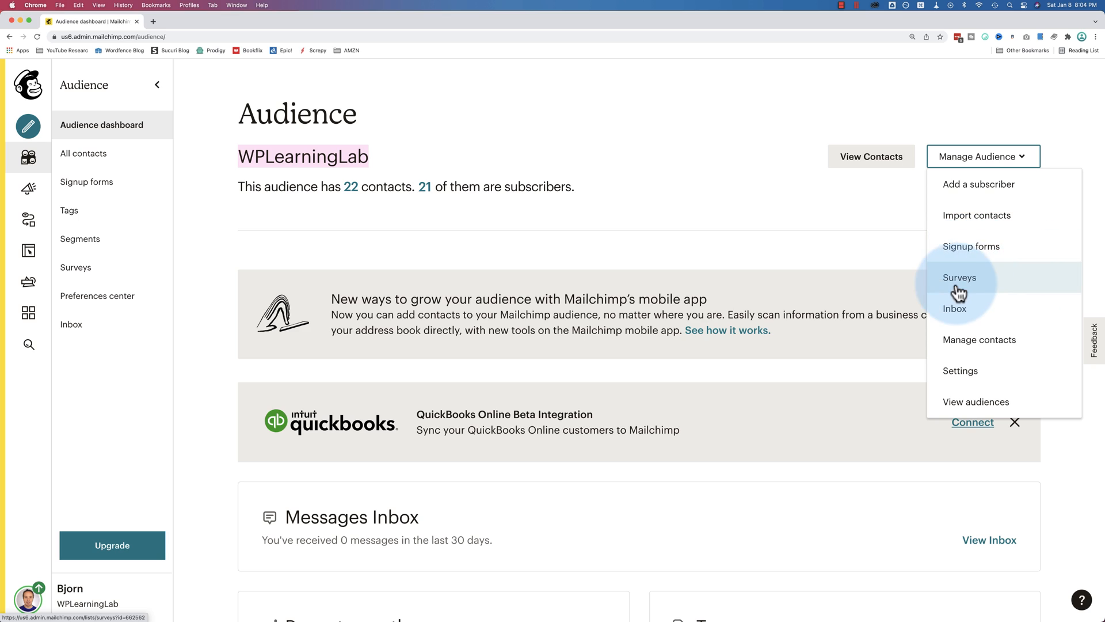
mouse_move(961, 318)
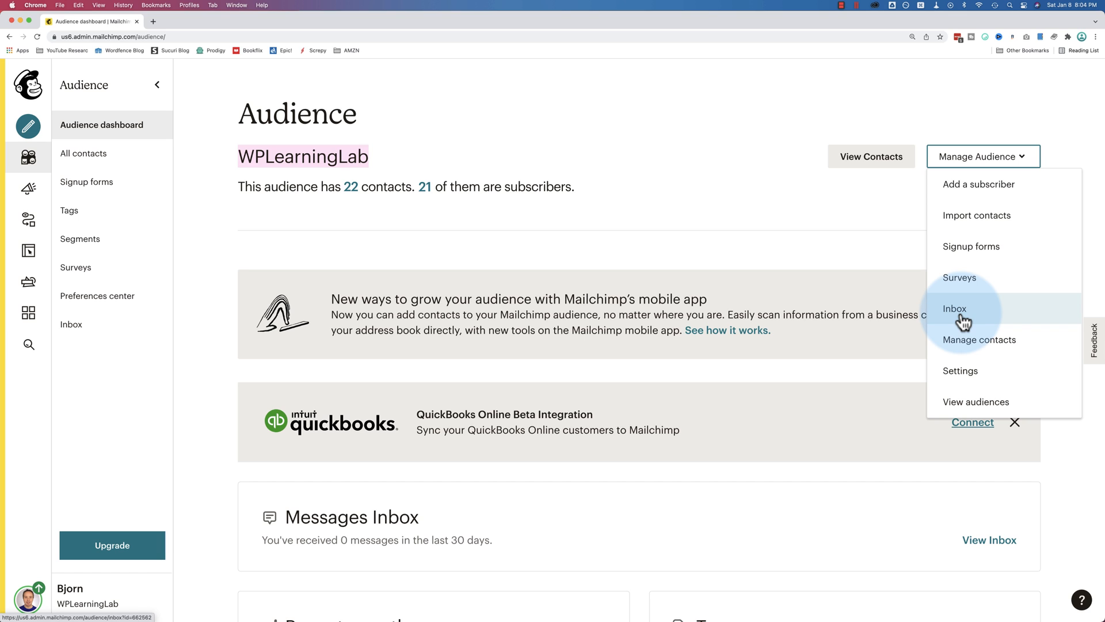
mouse_move(1016, 345)
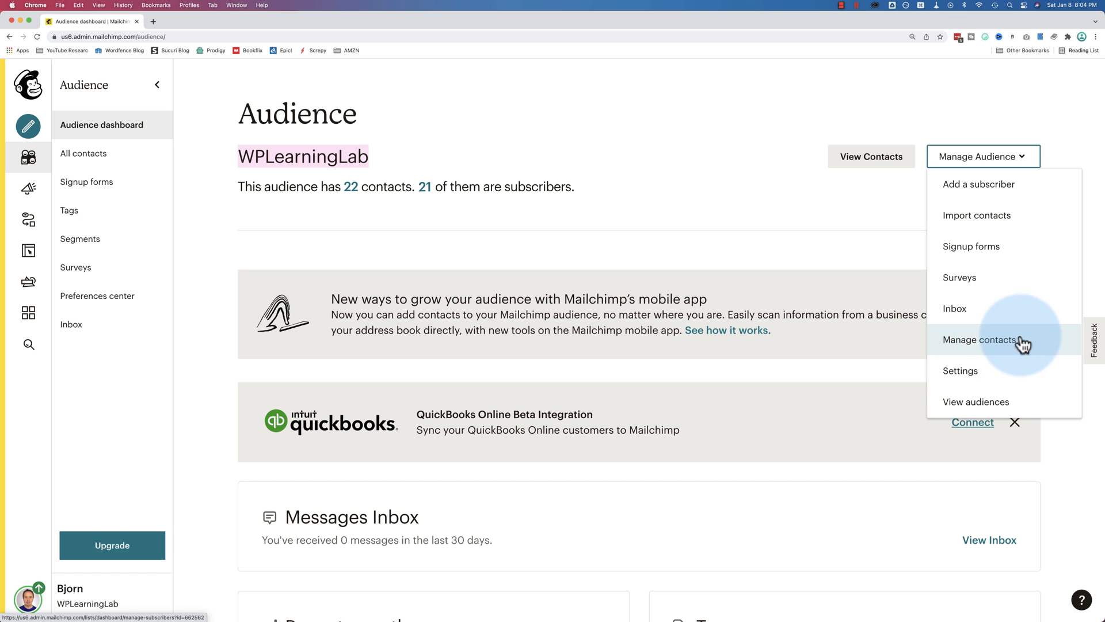
mouse_move(976, 402)
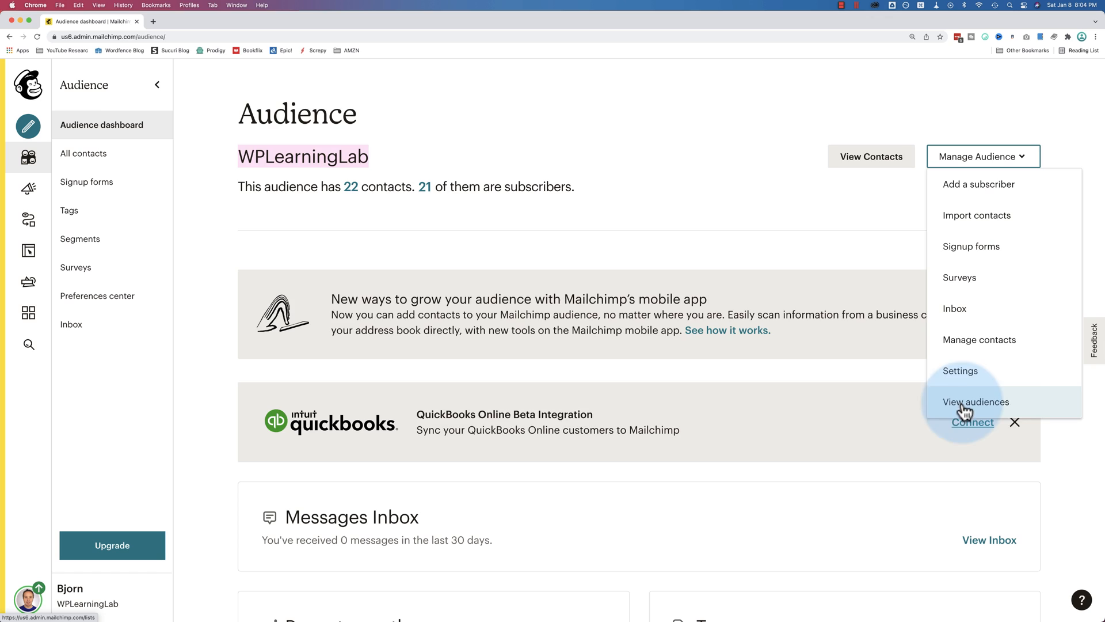
Step: Choose View audiences to list WPLearningLab with its contacts, subscribers, opens and clicks
left_click(977, 400)
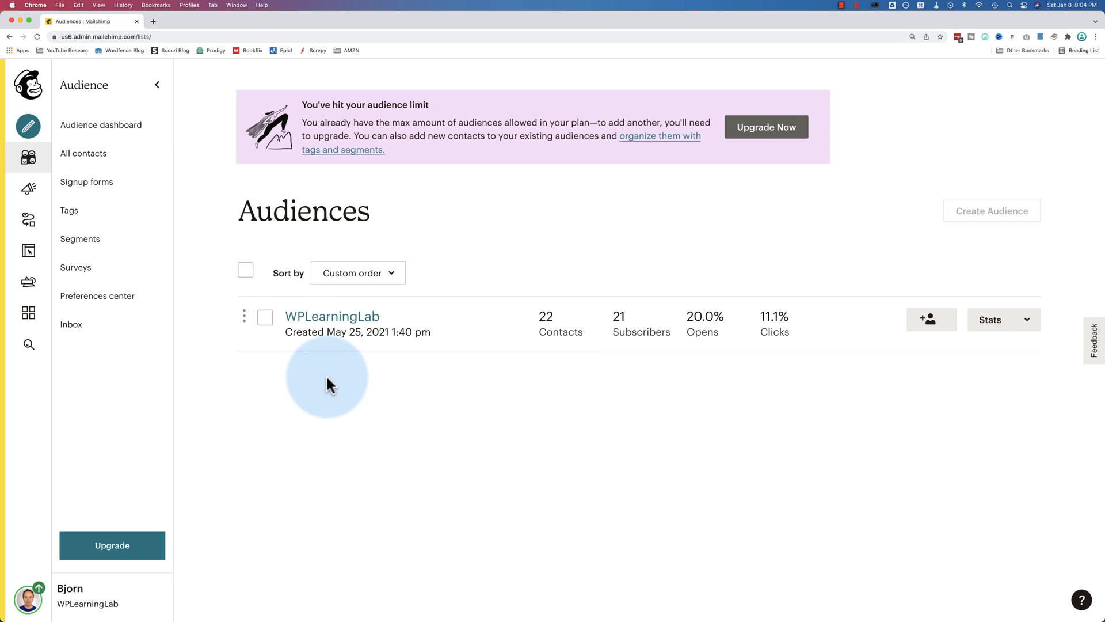
mouse_move(640, 350)
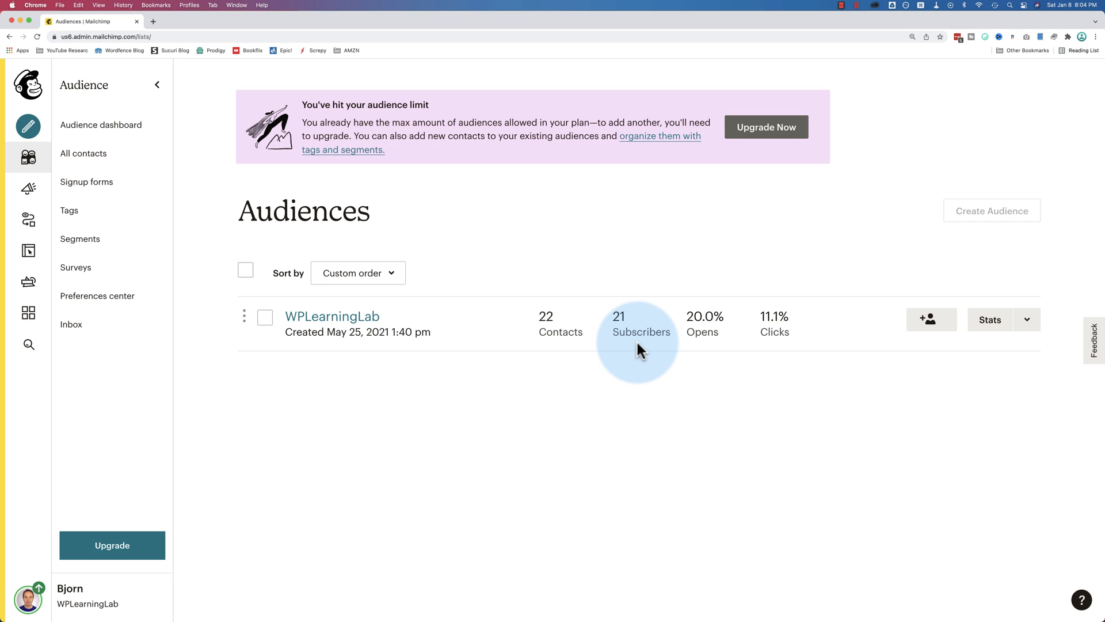
mouse_move(614, 373)
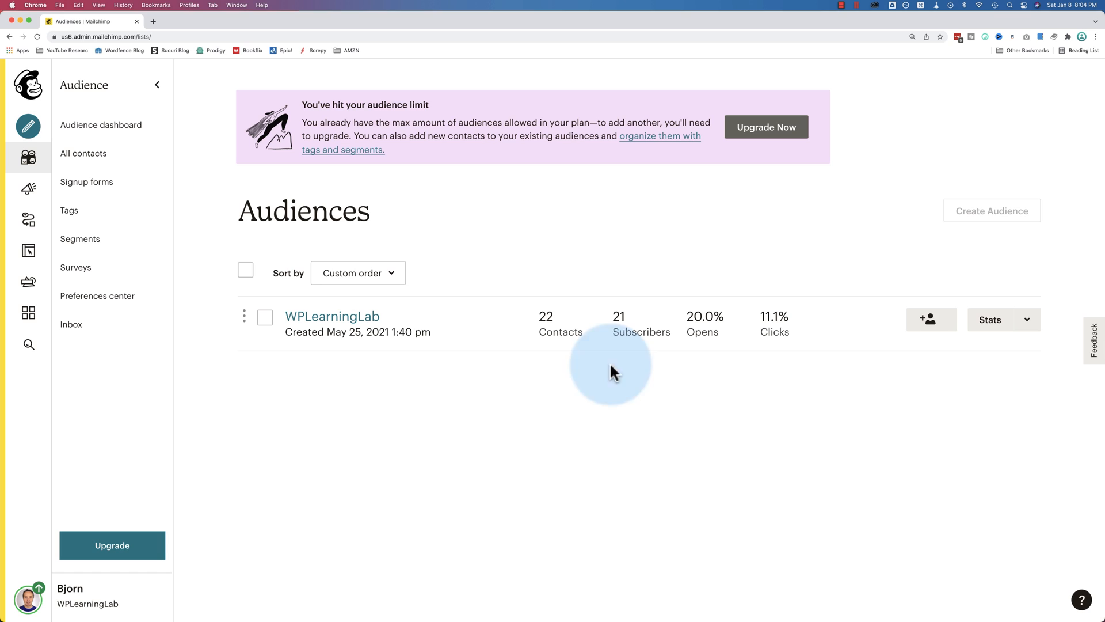
mouse_move(310, 358)
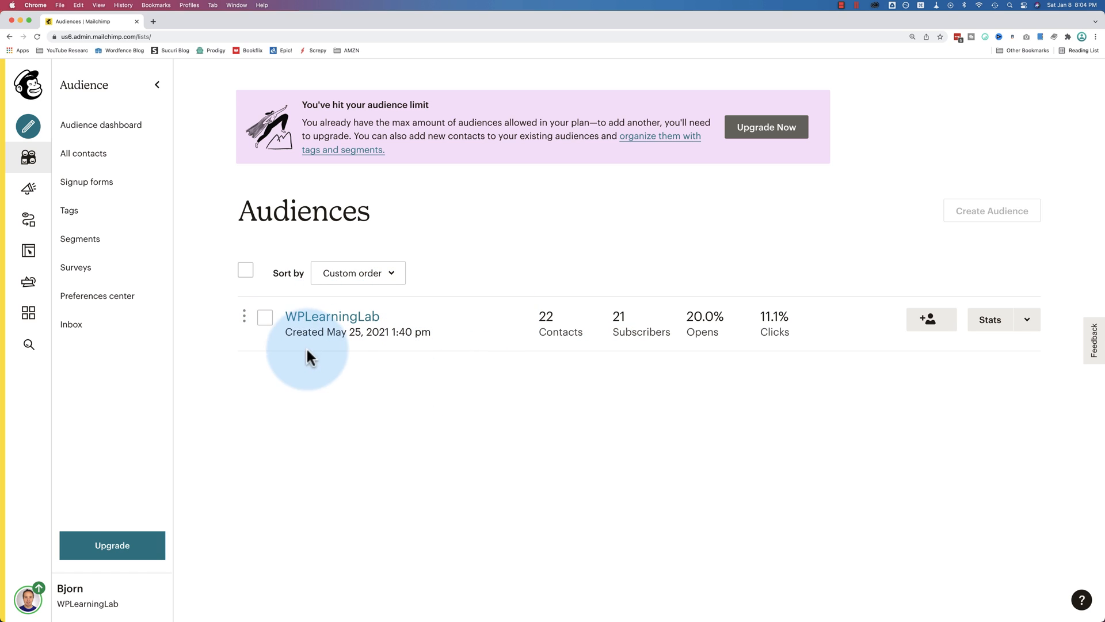
mouse_move(508, 429)
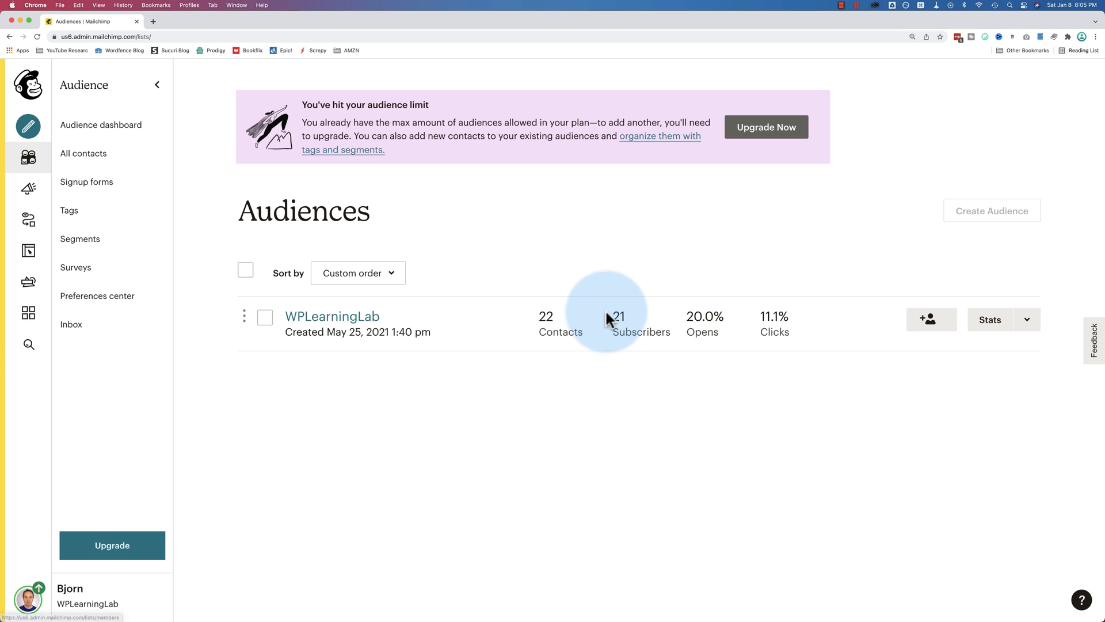
mouse_move(536, 318)
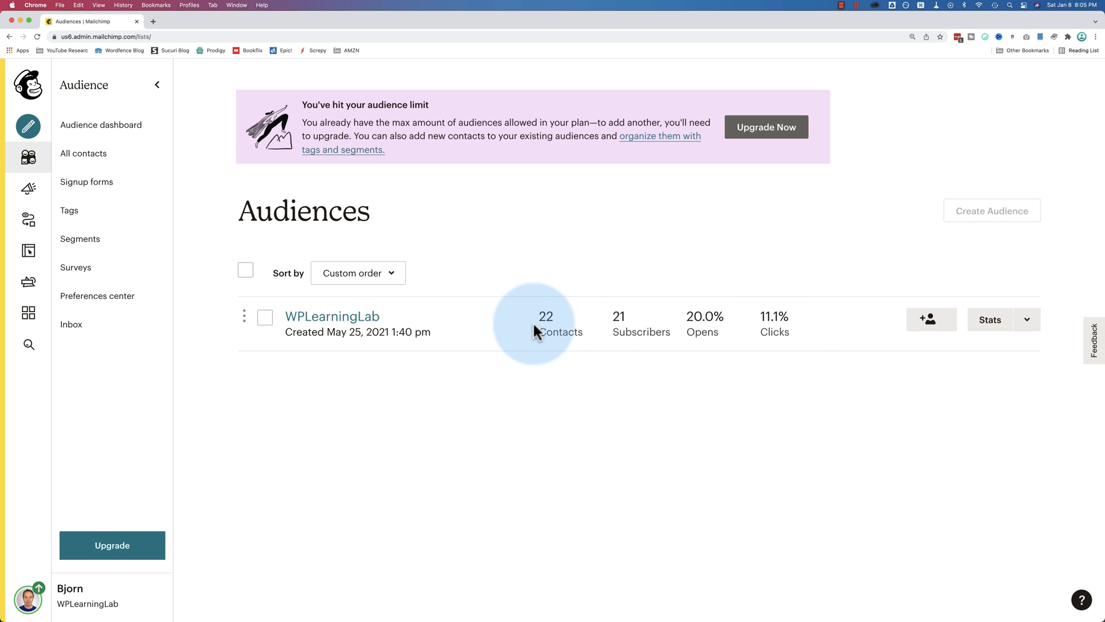
mouse_move(705, 322)
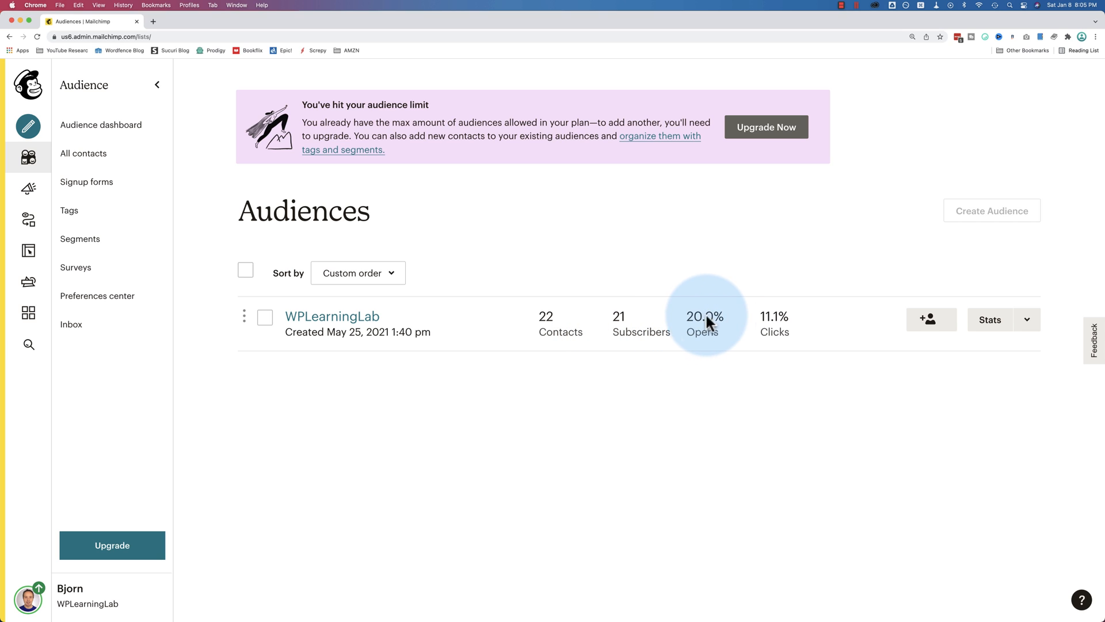
mouse_move(784, 332)
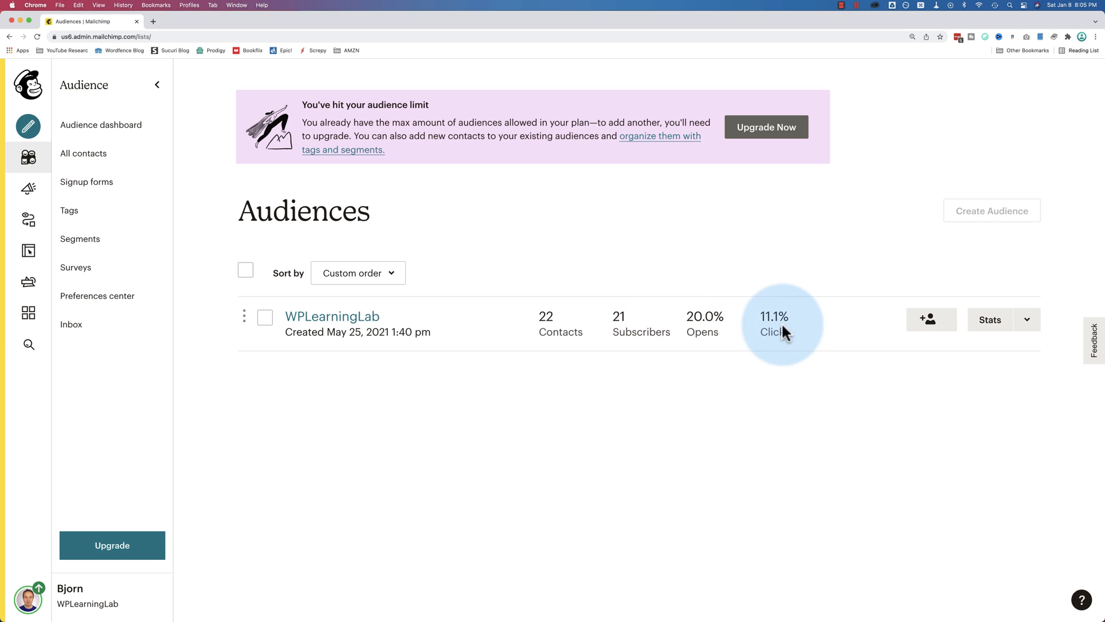
mouse_move(771, 321)
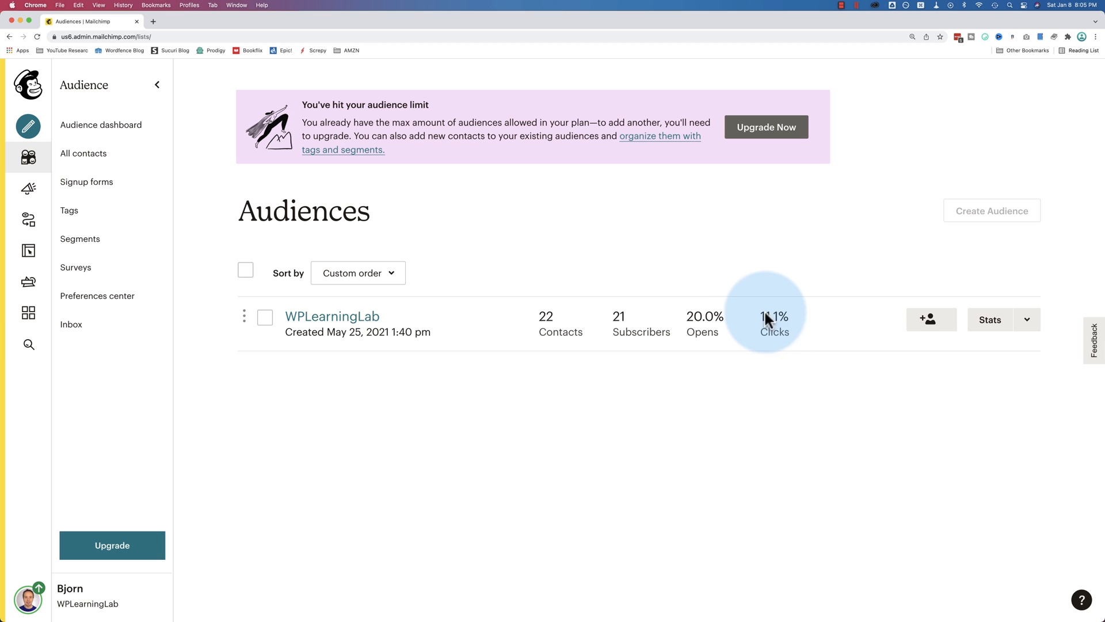
mouse_move(930, 319)
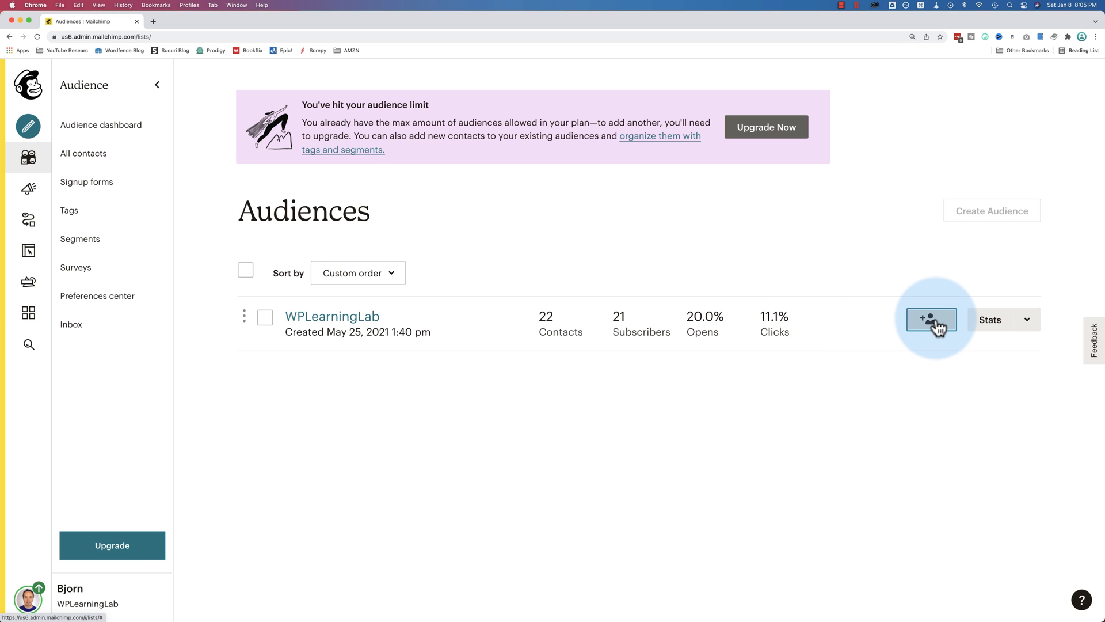
Step: Start the empty Add a subscriber form for WPLearningLab and look through its fields
left_click(931, 318)
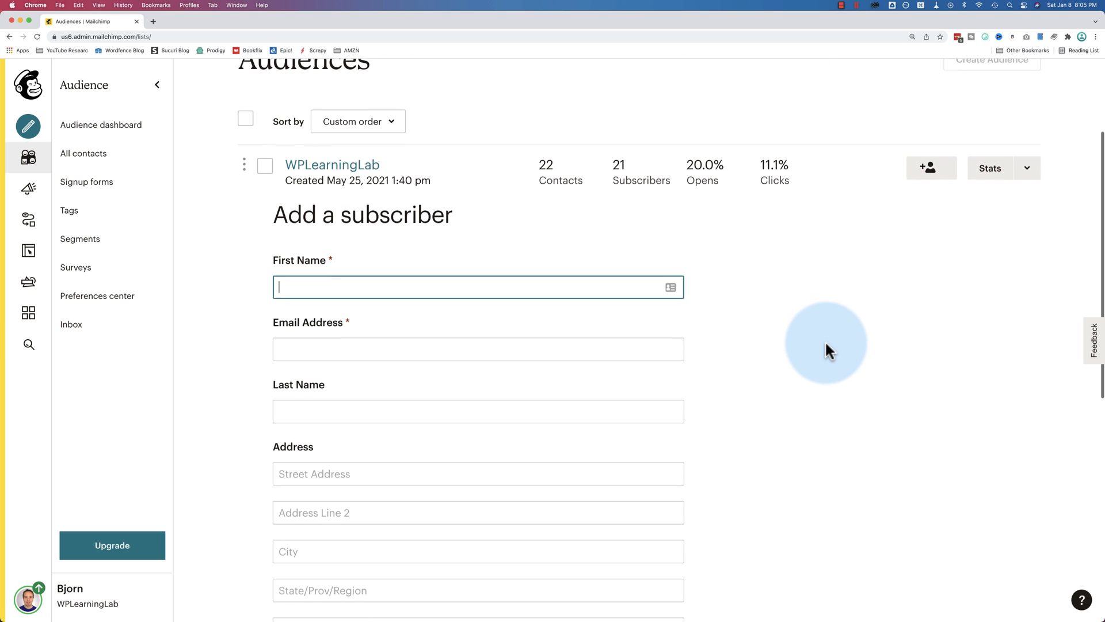
scroll("down", 3)
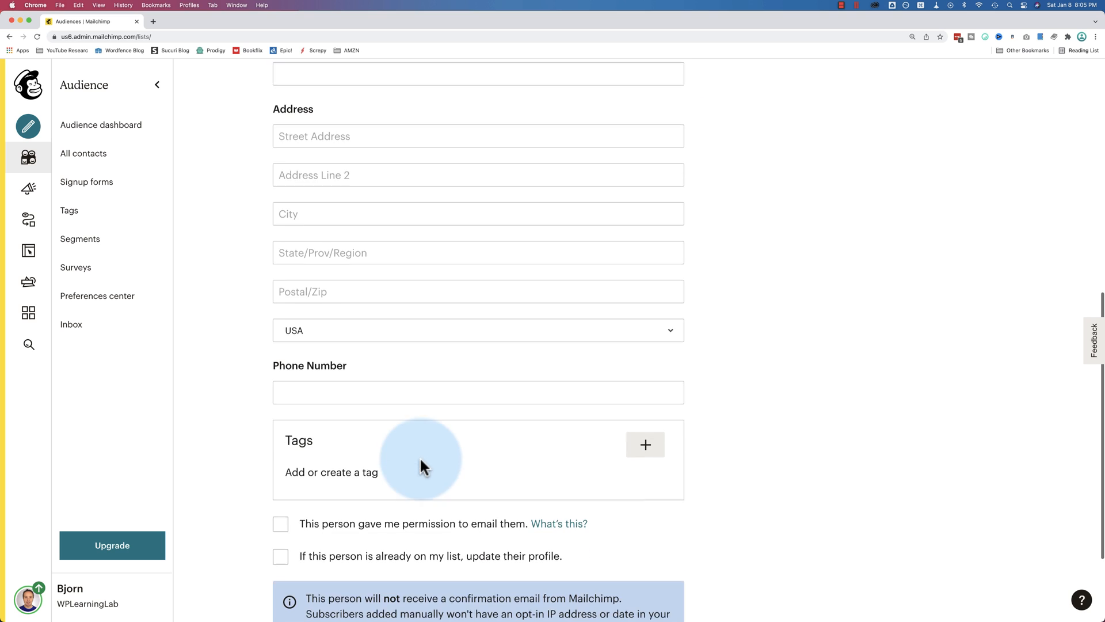
scroll("down", 3)
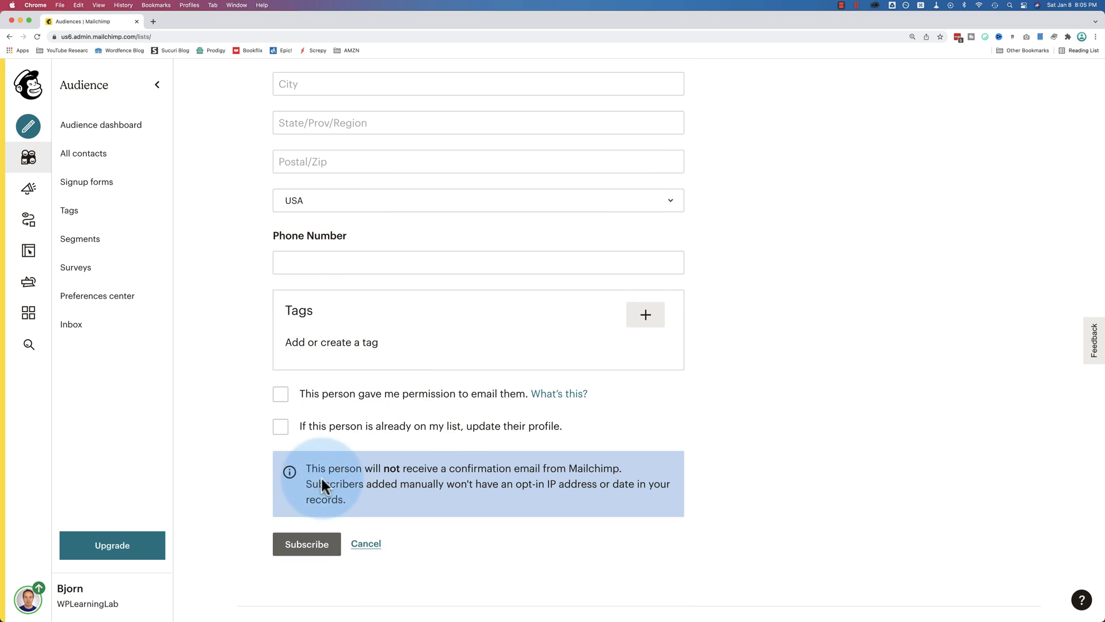
scroll("up", 3)
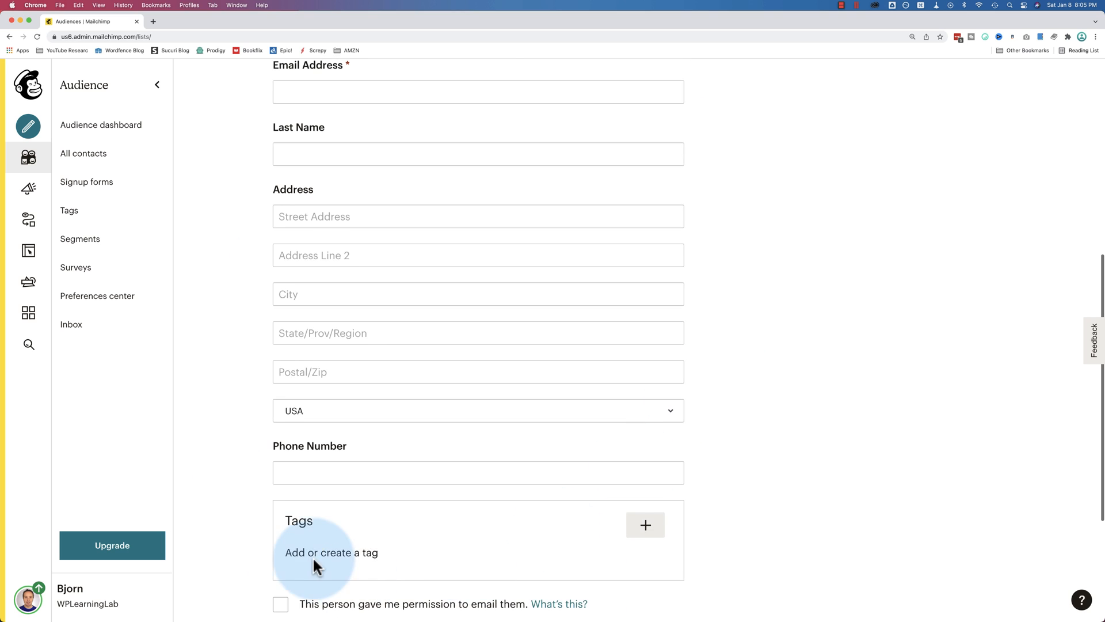
scroll("down", 3)
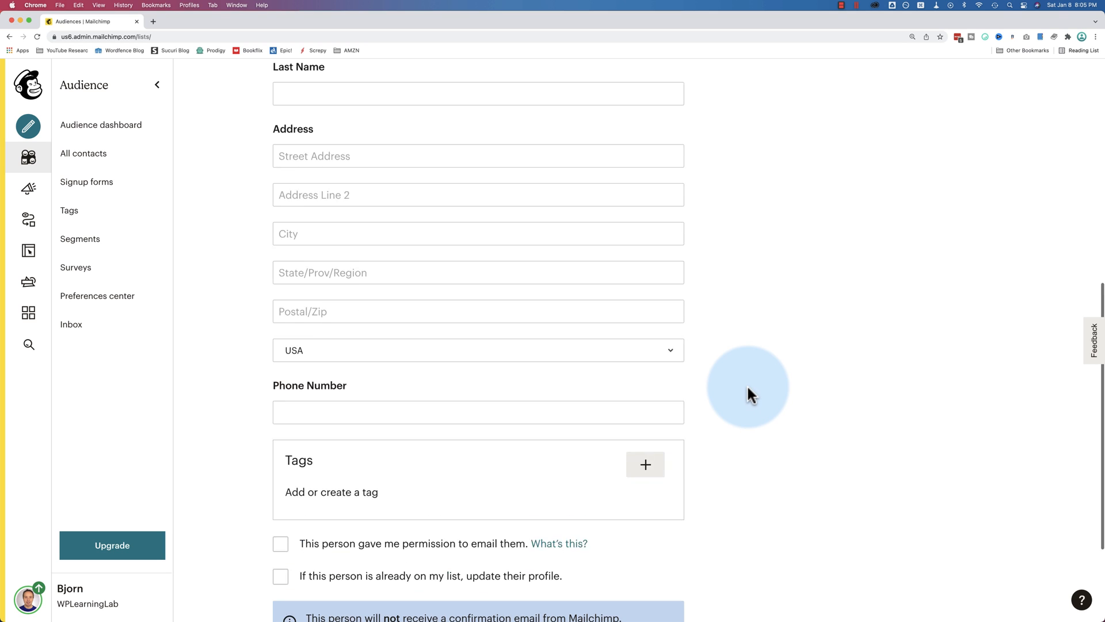
scroll("up", 3)
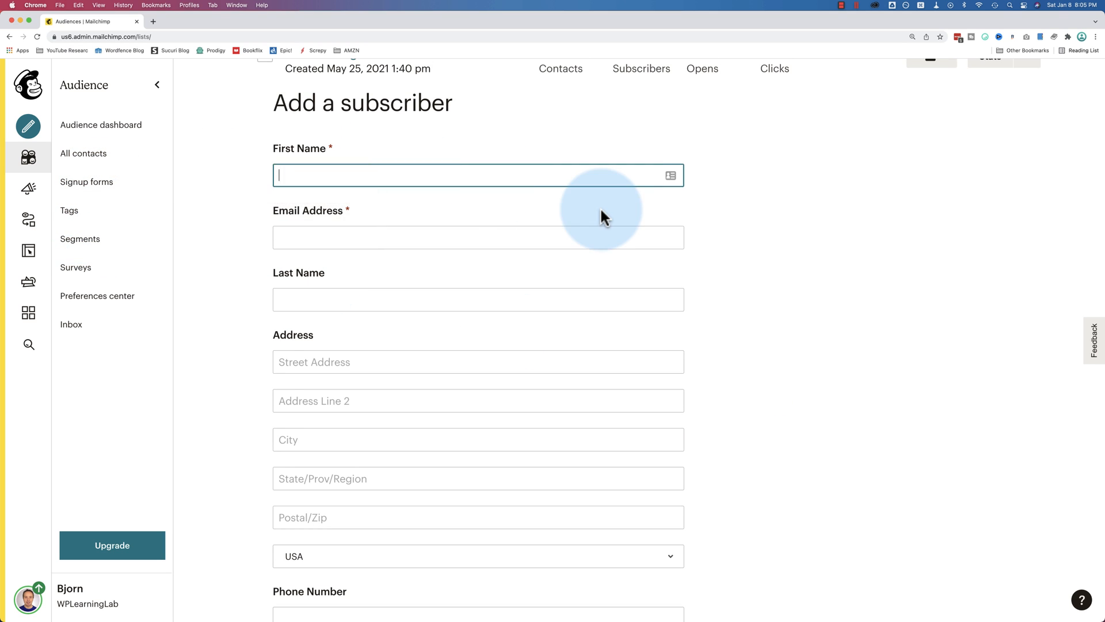
scroll("up", 3)
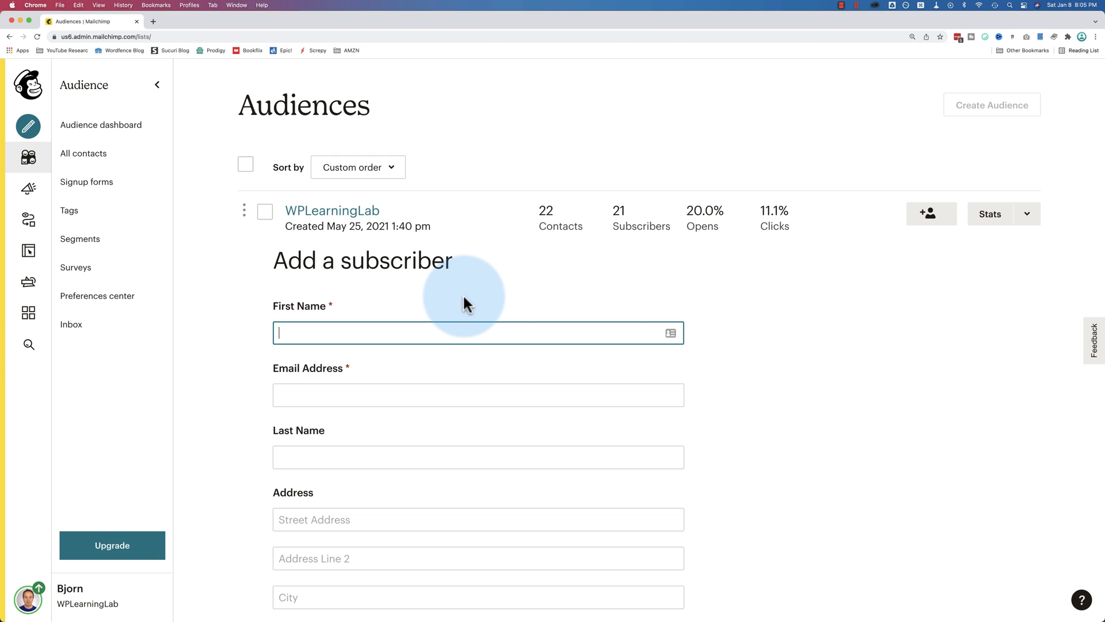
mouse_move(83, 153)
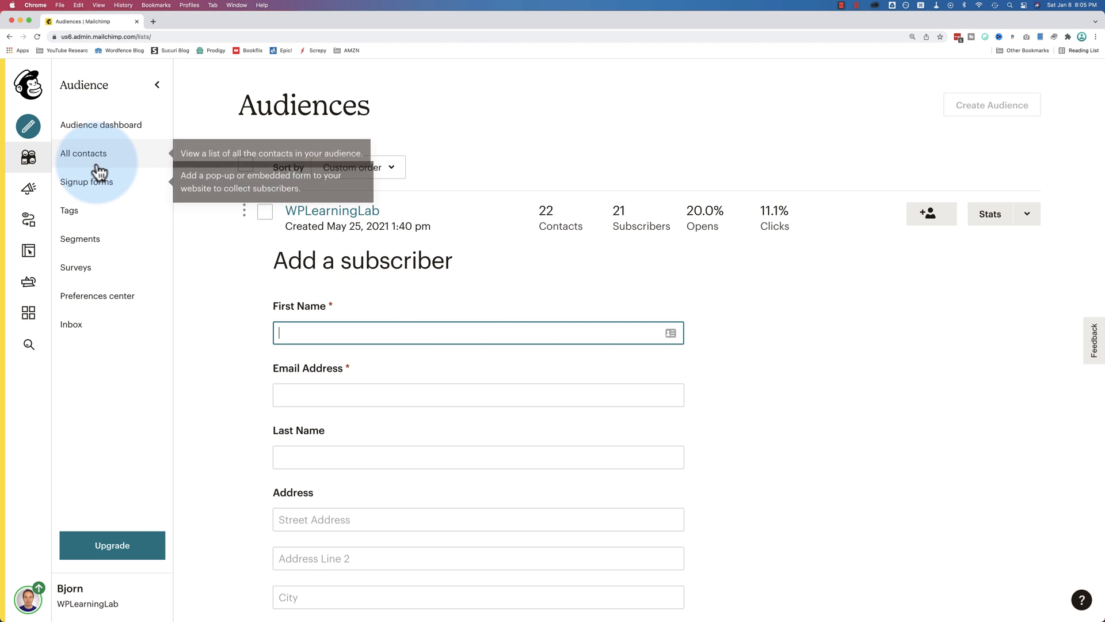
Step: Show All contacts for WPLearningLab, the 22-contact table with email, name, tags and status
left_click(83, 153)
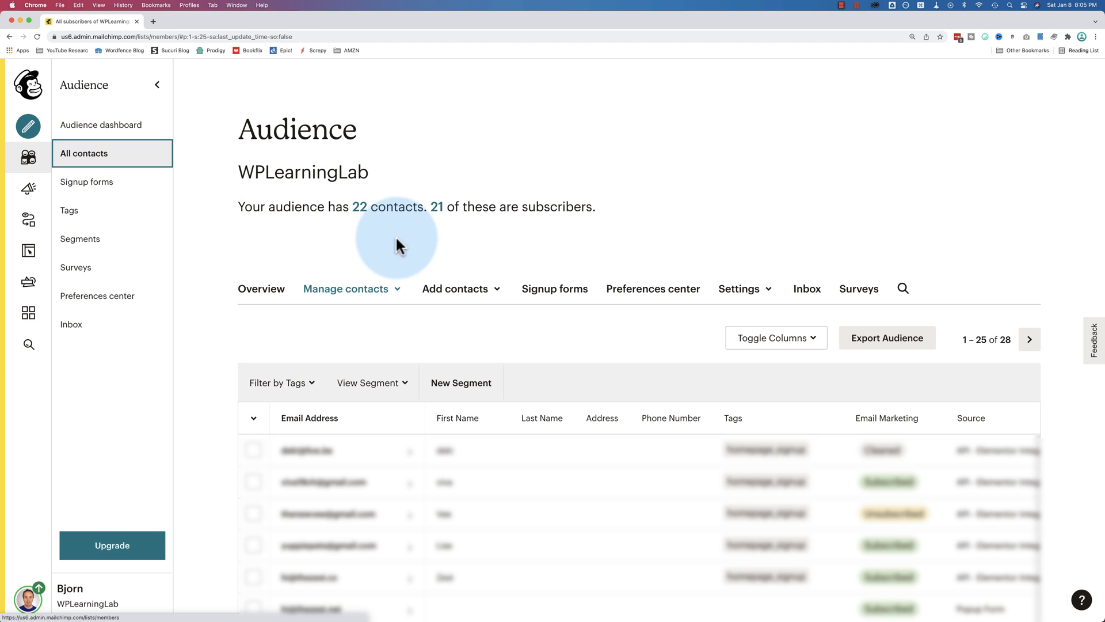
scroll("down", 3)
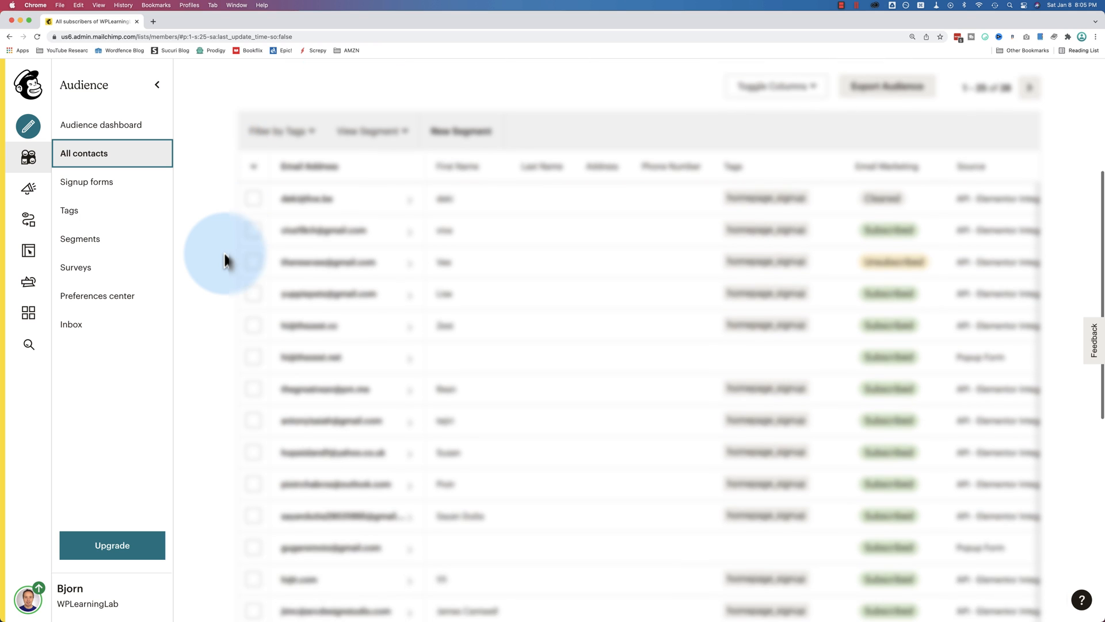
scroll("down", 3)
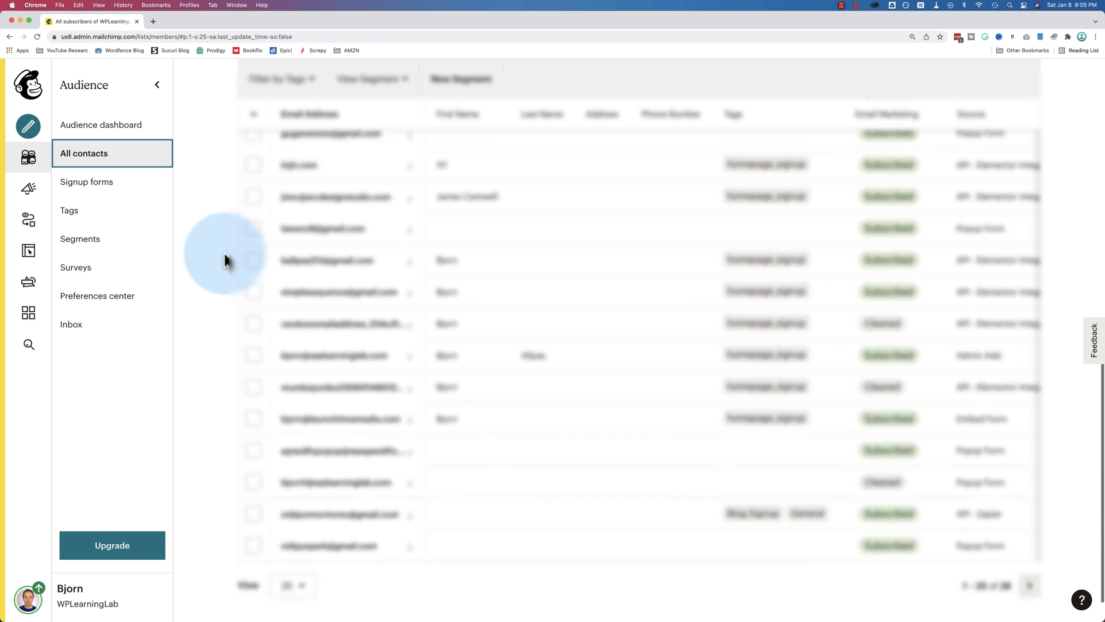
scroll("up", 3)
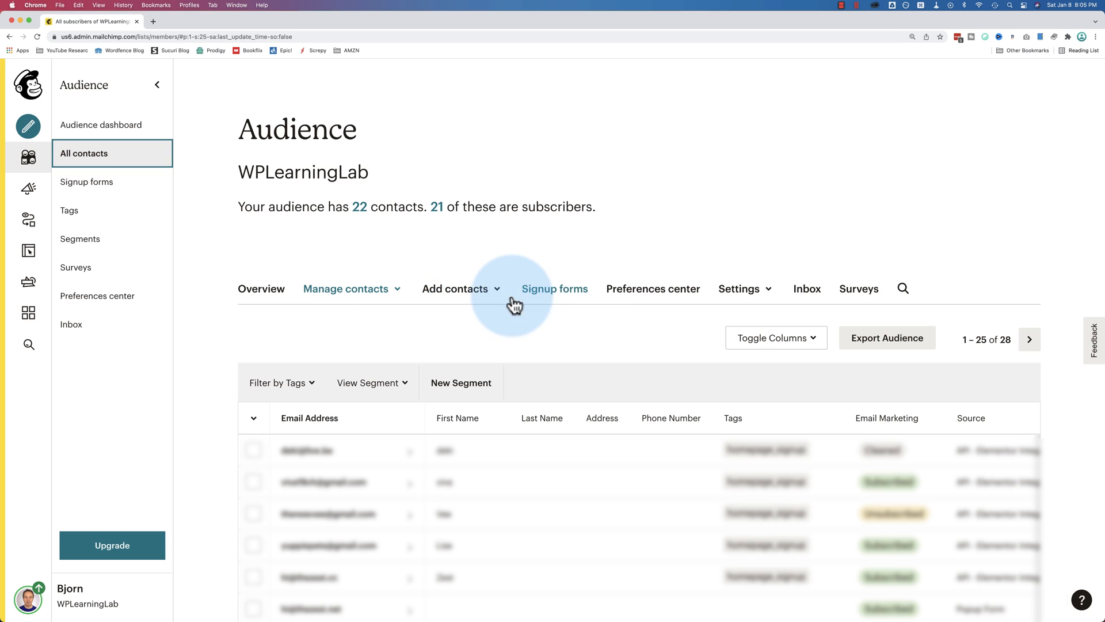
mouse_move(744, 288)
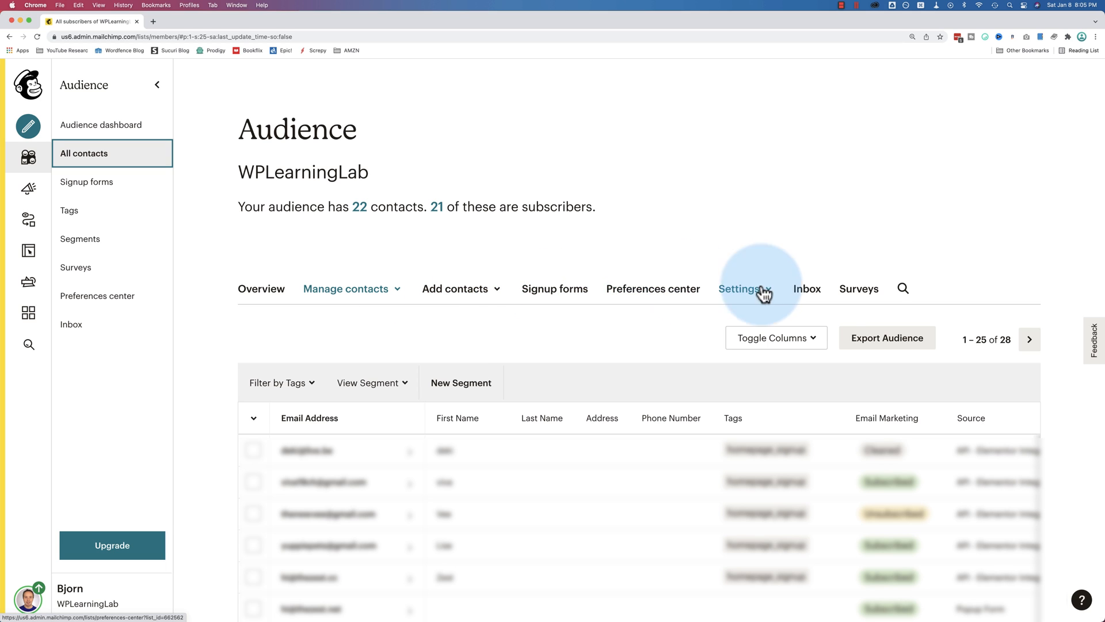
mouse_move(84, 153)
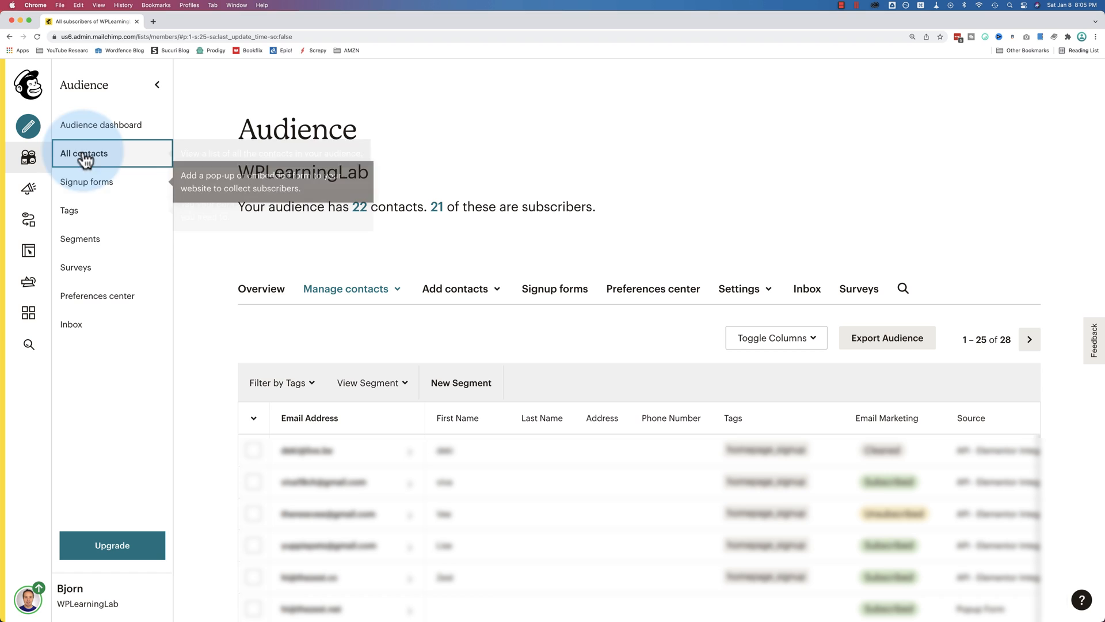
mouse_move(69, 209)
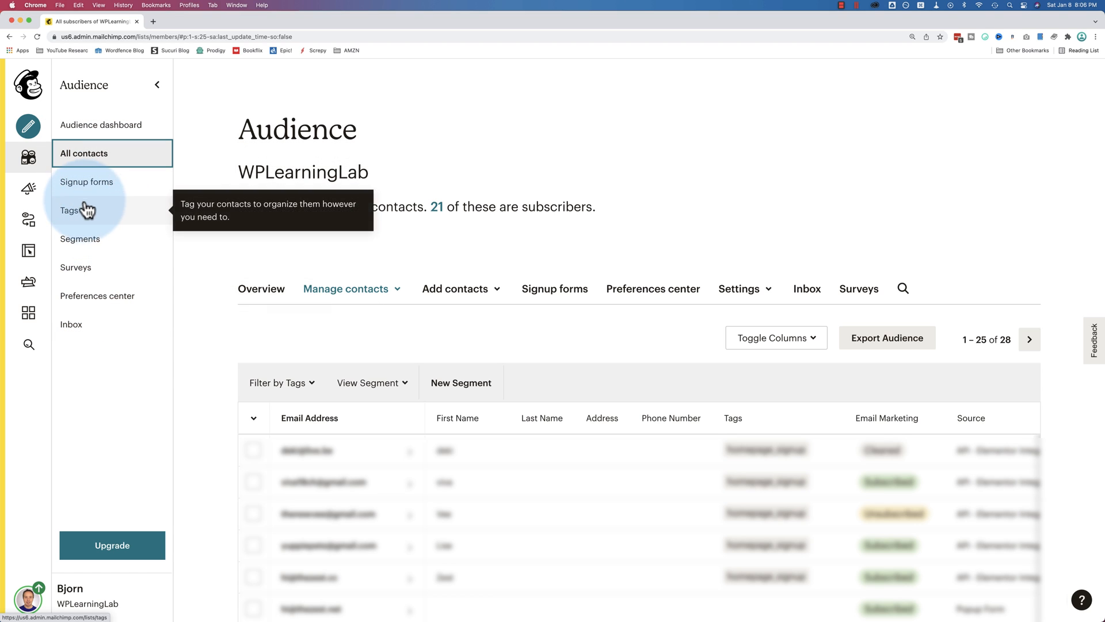
Step: Show the Signup forms page: form builder, embedded forms, pop-up, contact form, integrations
left_click(87, 182)
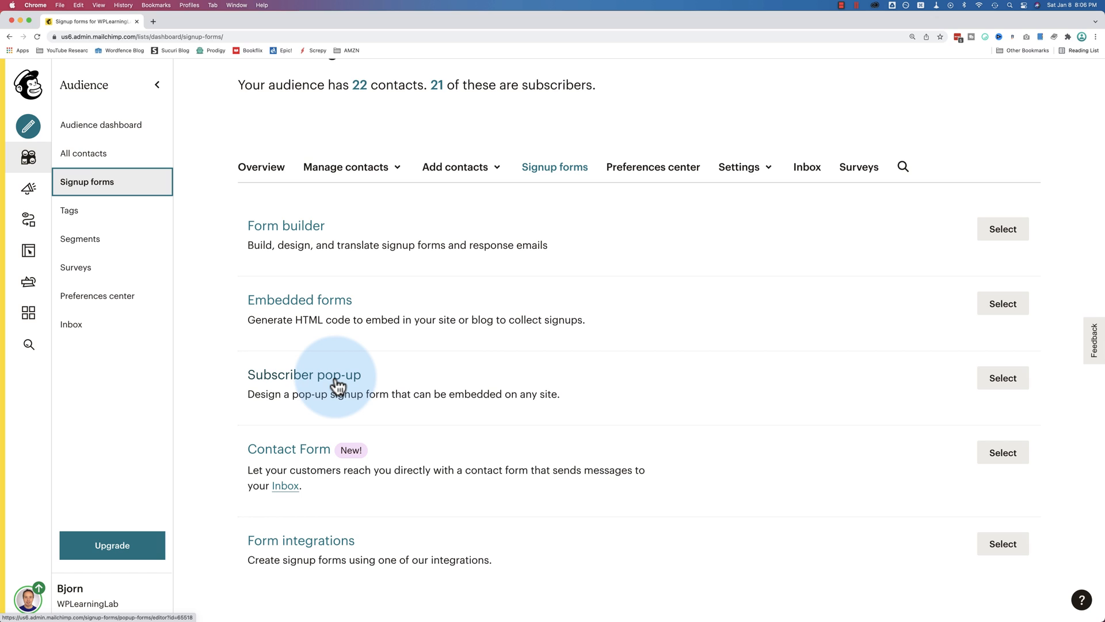
mouse_move(337, 378)
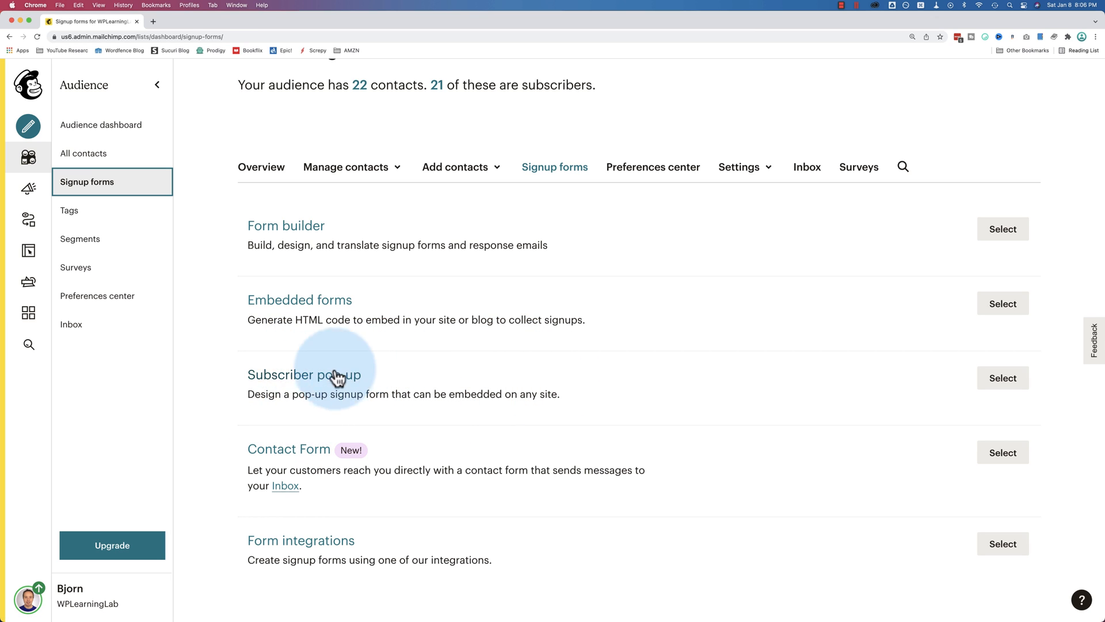
mouse_move(594, 405)
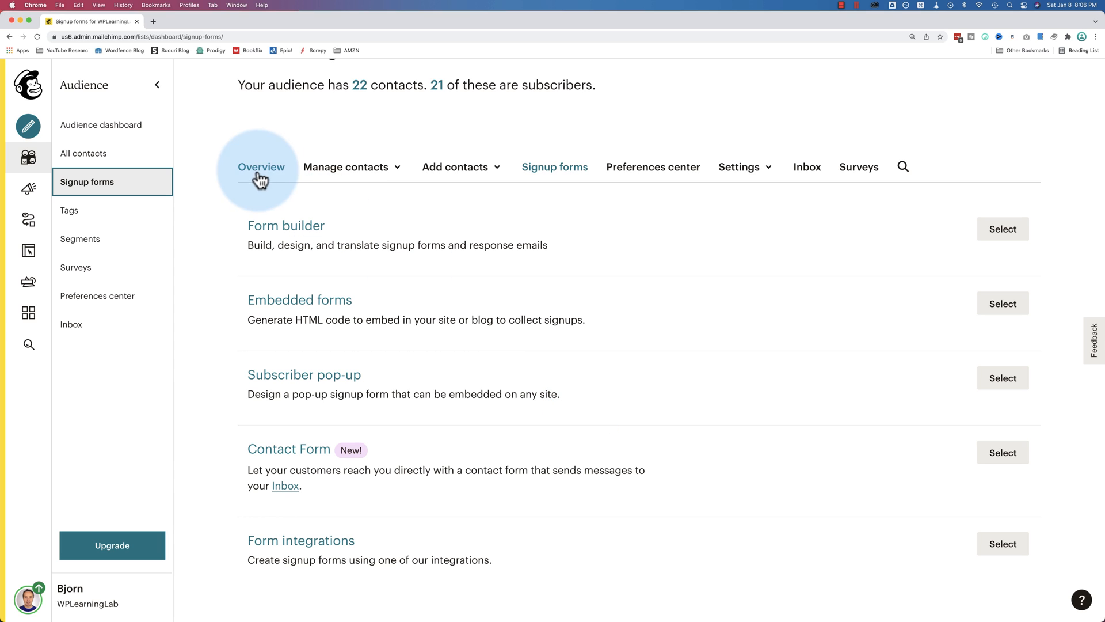
mouse_move(79, 238)
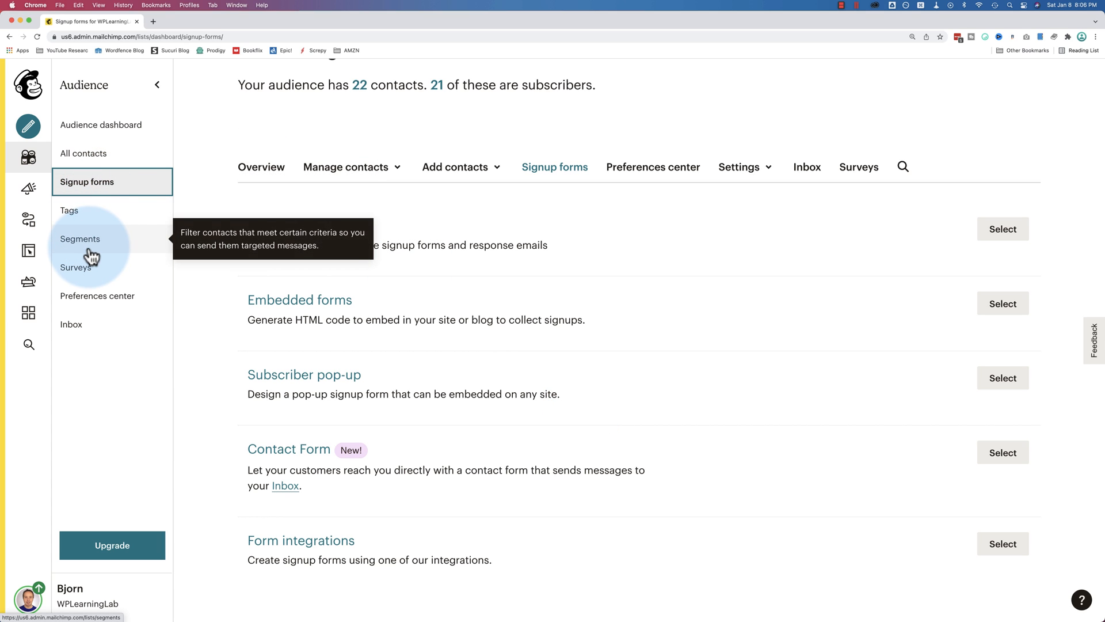
mouse_move(88, 245)
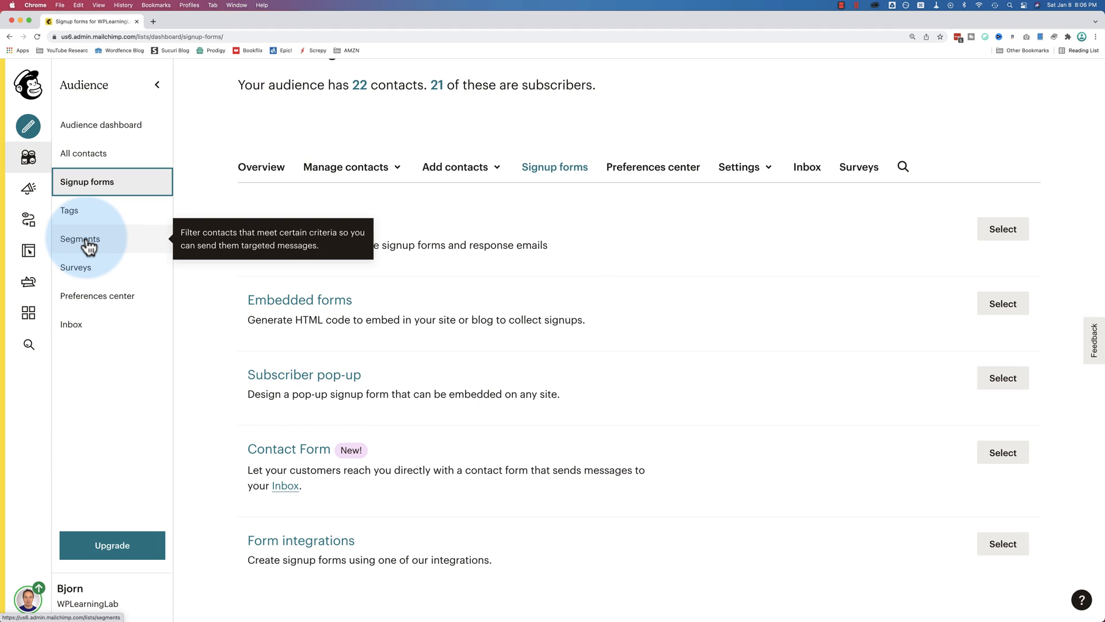
mouse_move(68, 215)
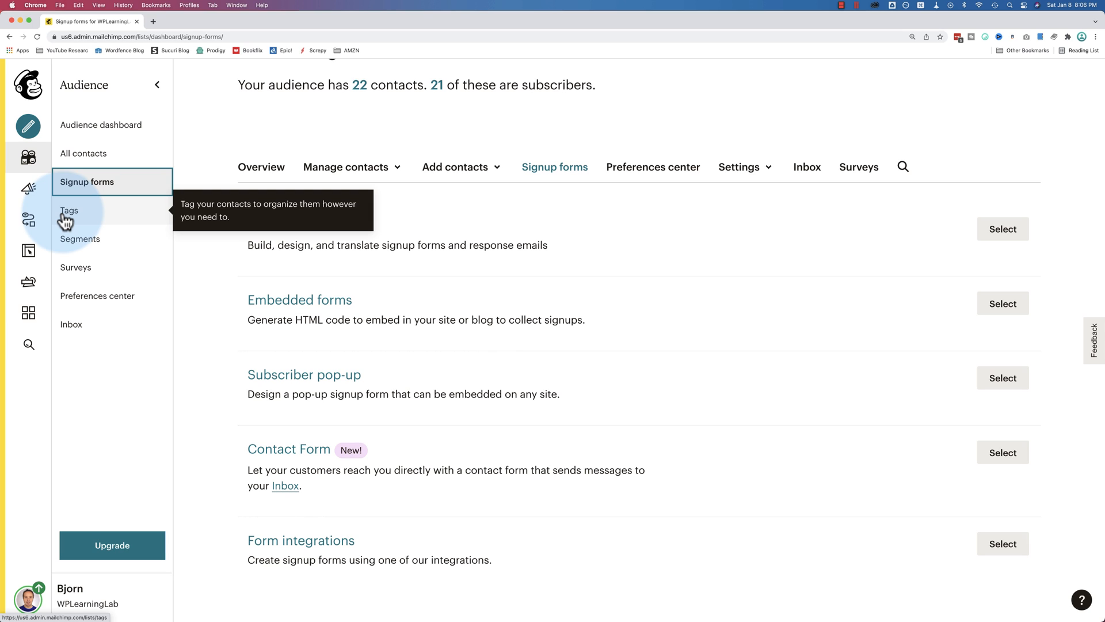
mouse_move(145, 253)
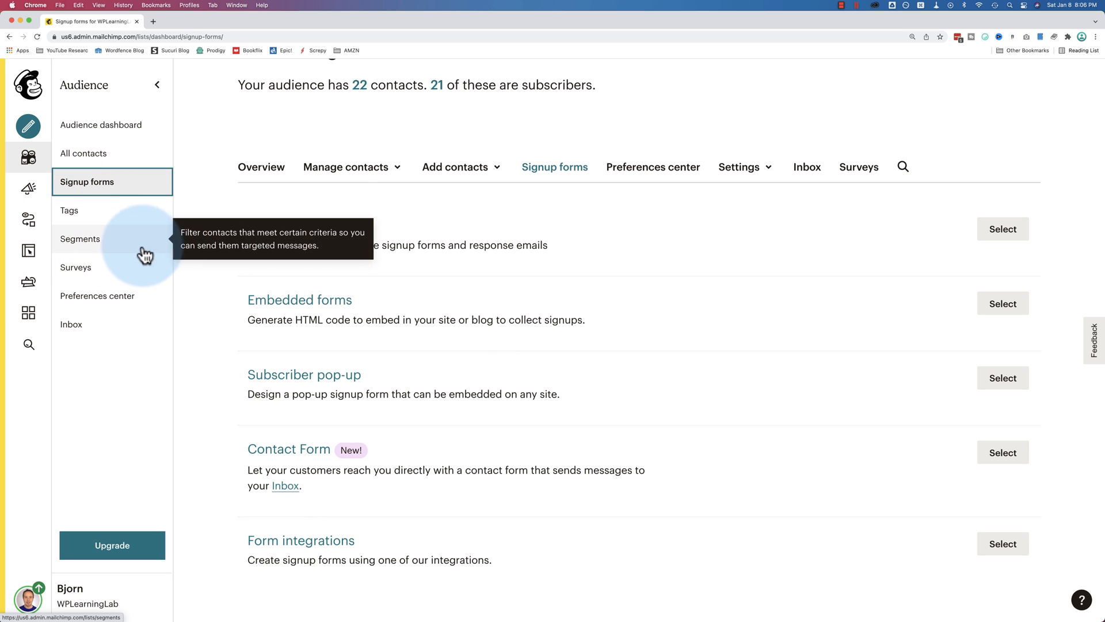
mouse_move(123, 252)
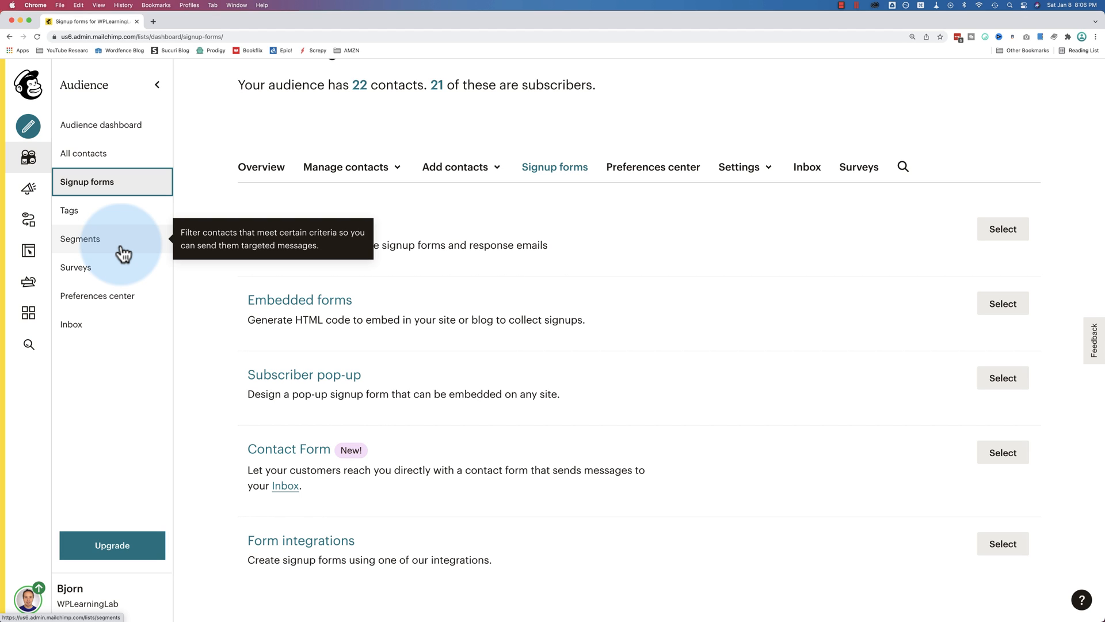
mouse_move(83, 282)
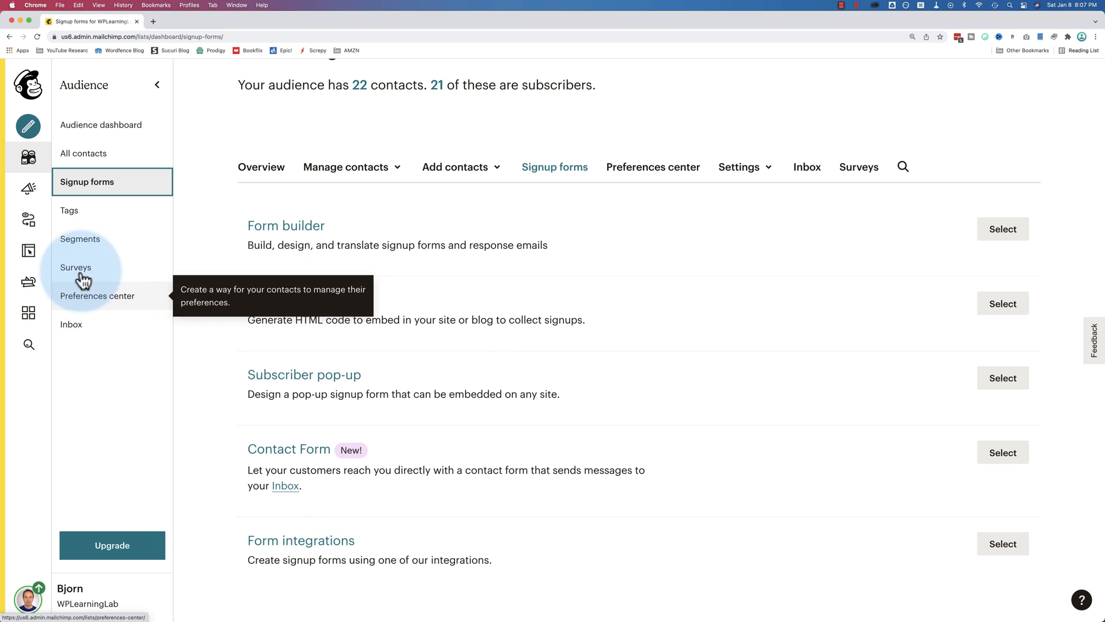
Step: Visit the Preferences center and Inbox, then return to the Audience dashboard via the logo
left_click(97, 296)
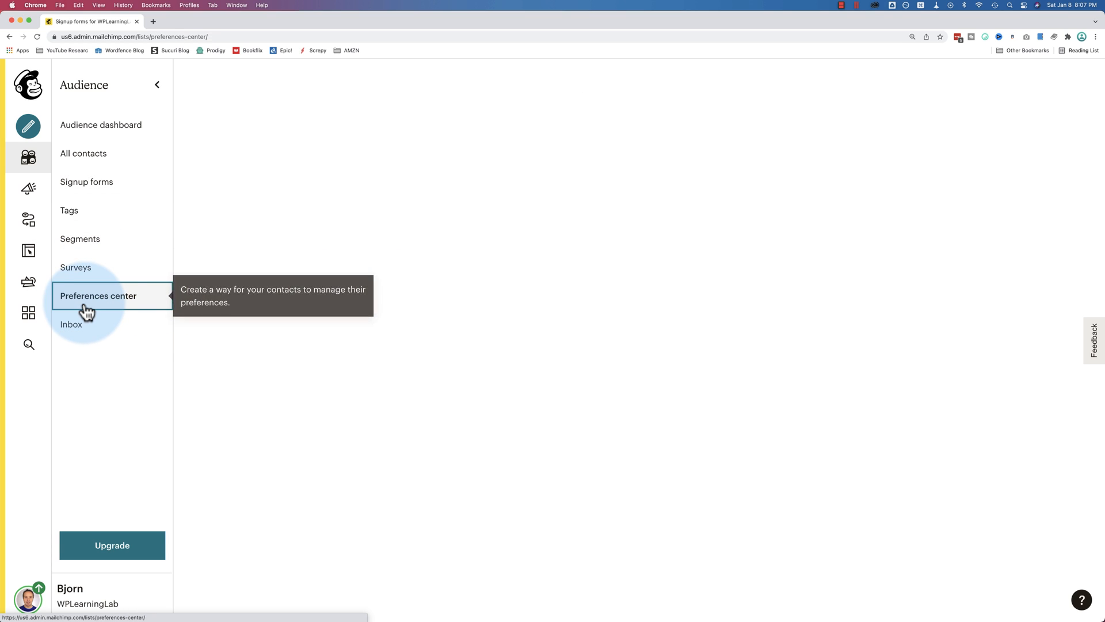
left_click(97, 296)
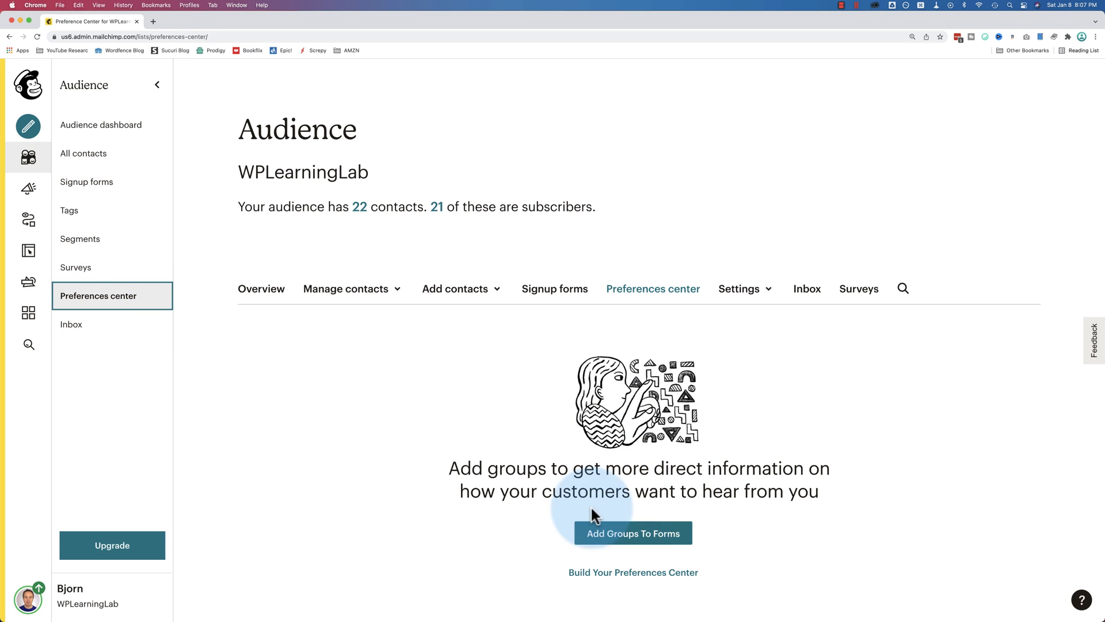
mouse_move(506, 530)
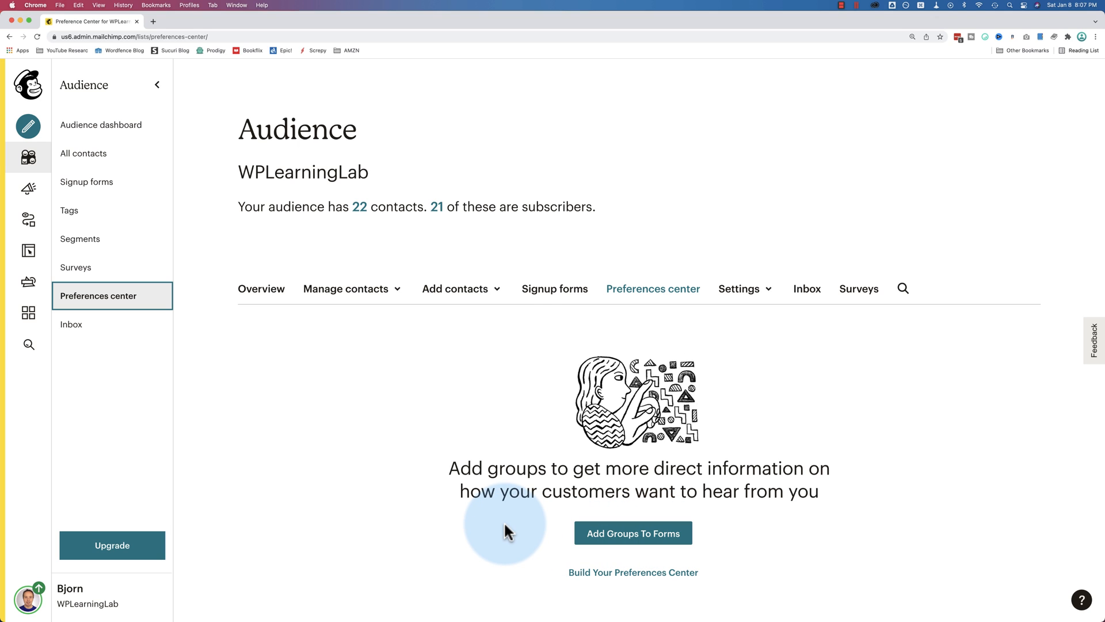
mouse_move(252, 375)
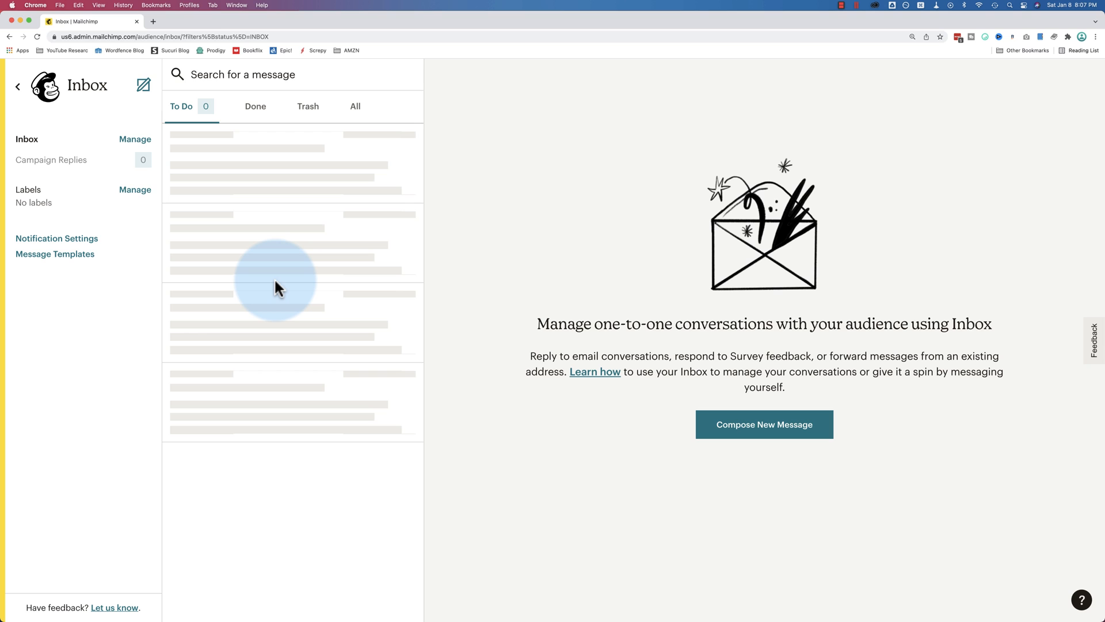
mouse_move(156, 221)
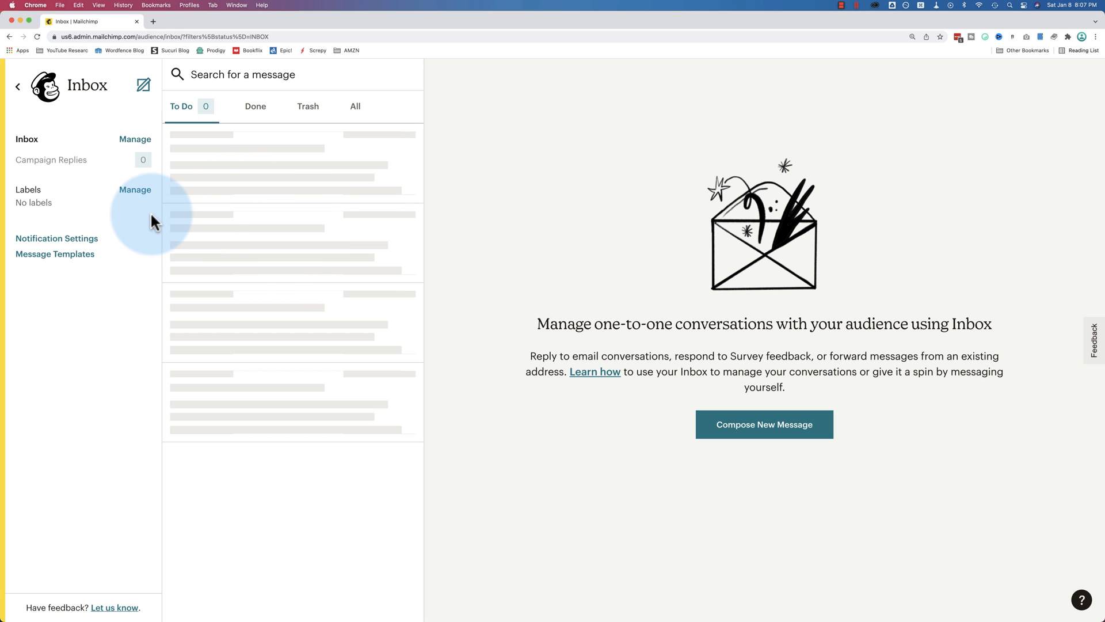
left_click(17, 85)
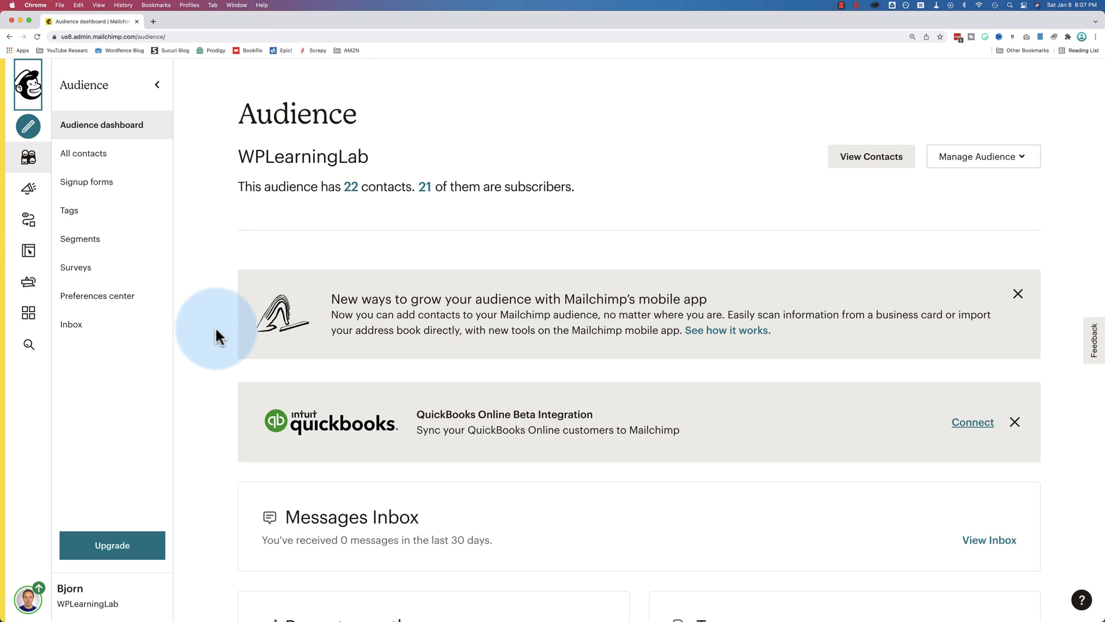
mouse_move(226, 253)
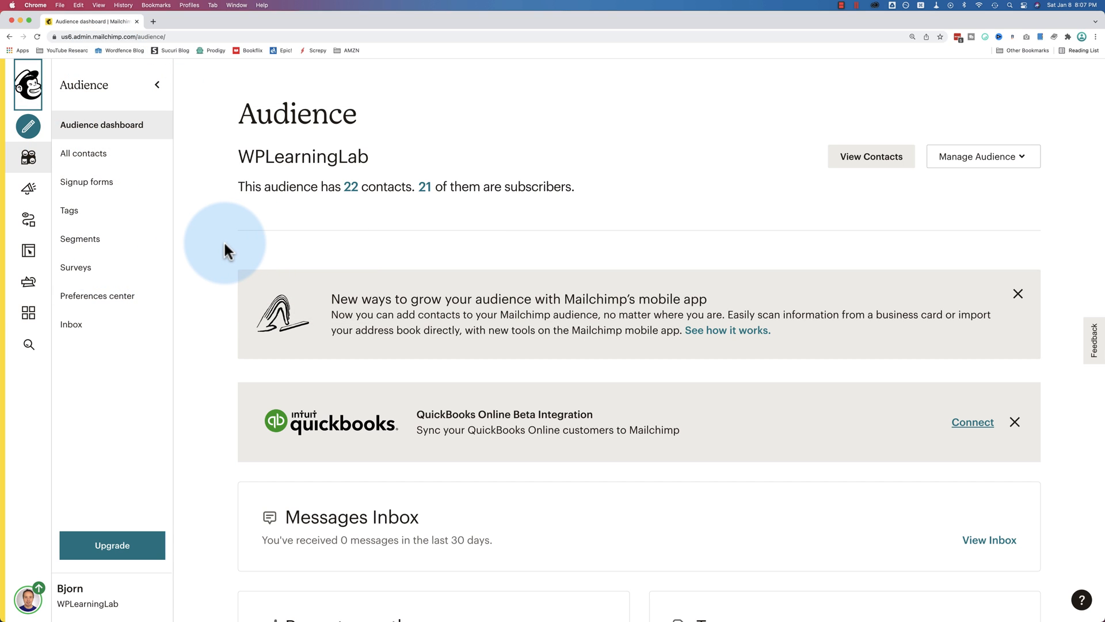
mouse_move(79, 238)
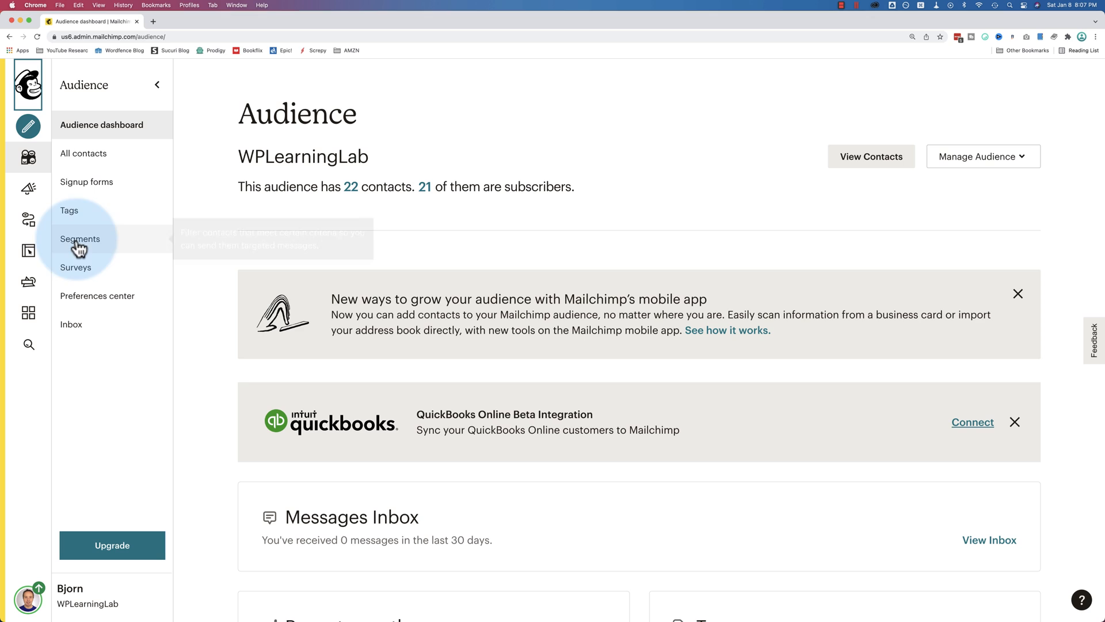
mouse_move(28, 191)
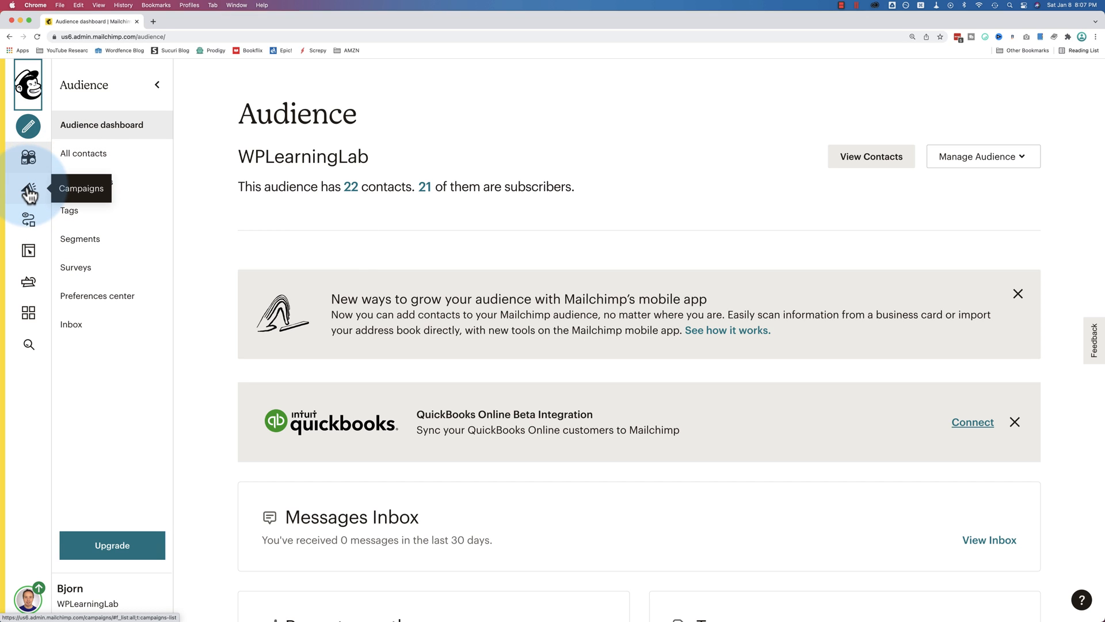
mouse_move(29, 256)
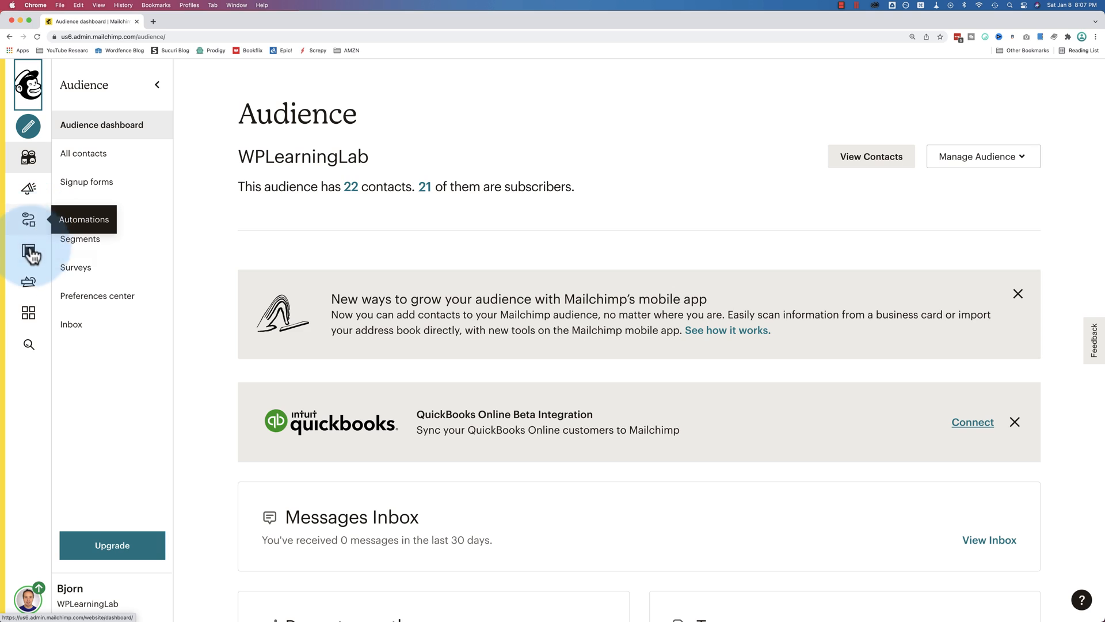
mouse_move(28, 259)
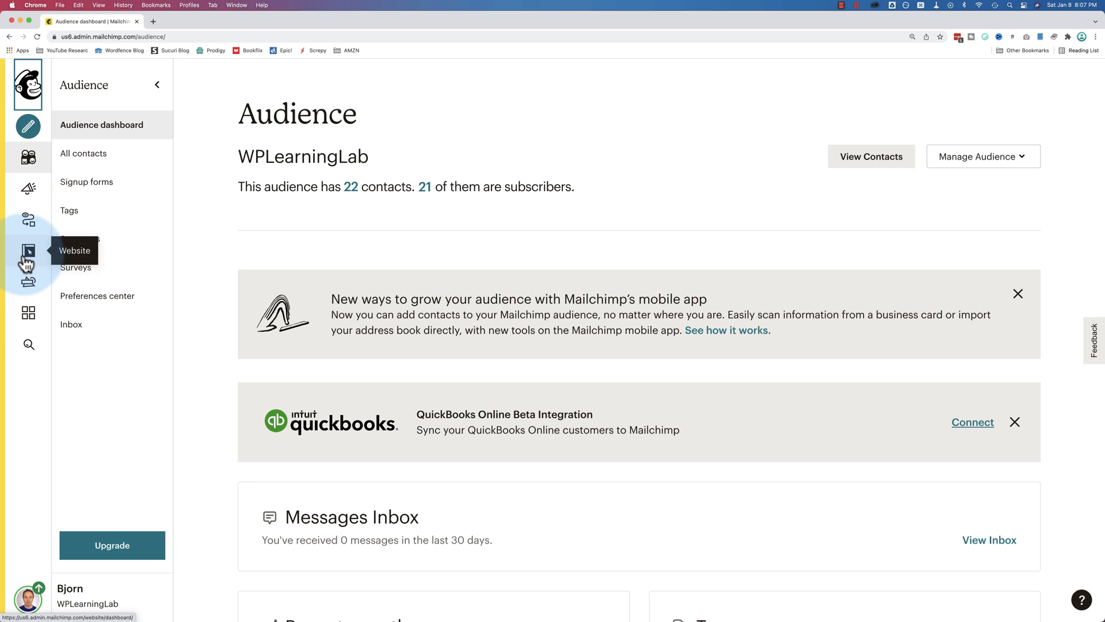
mouse_move(28, 289)
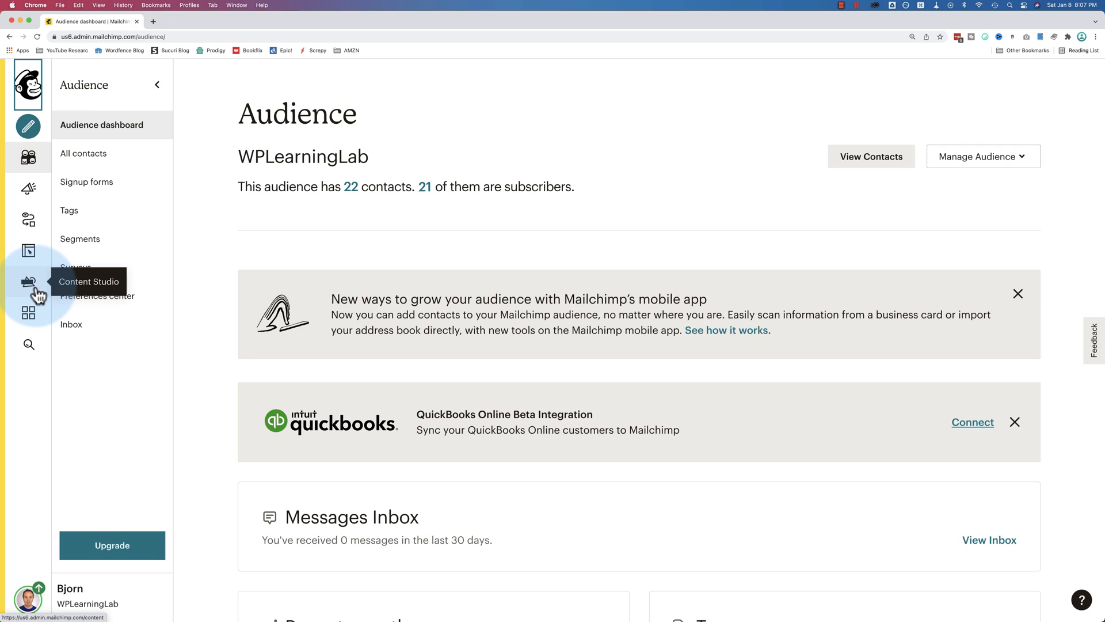
mouse_move(29, 312)
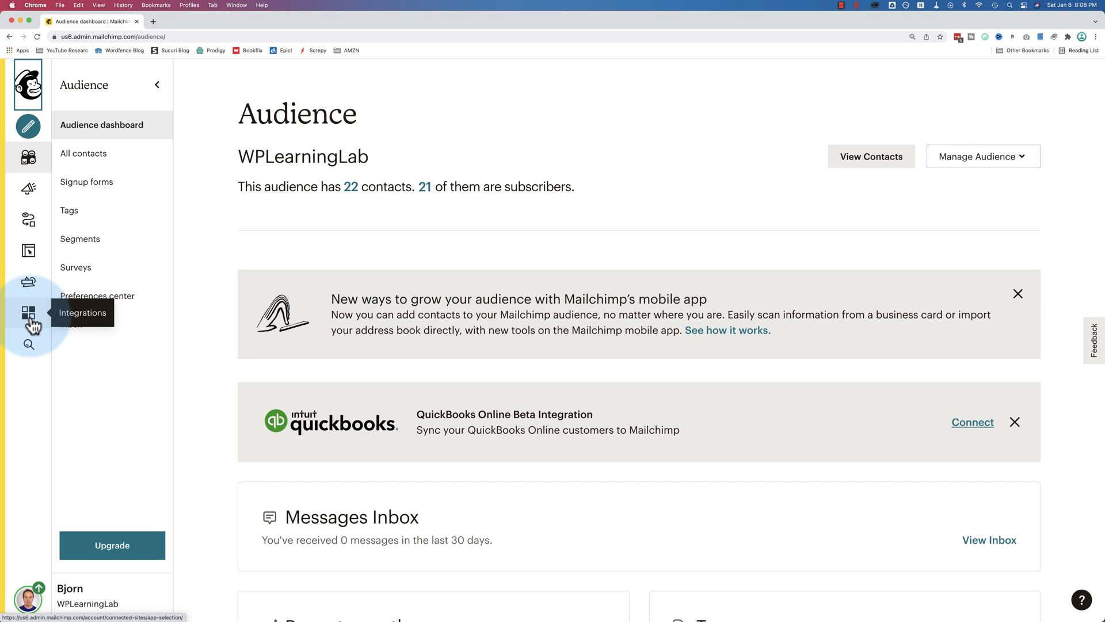